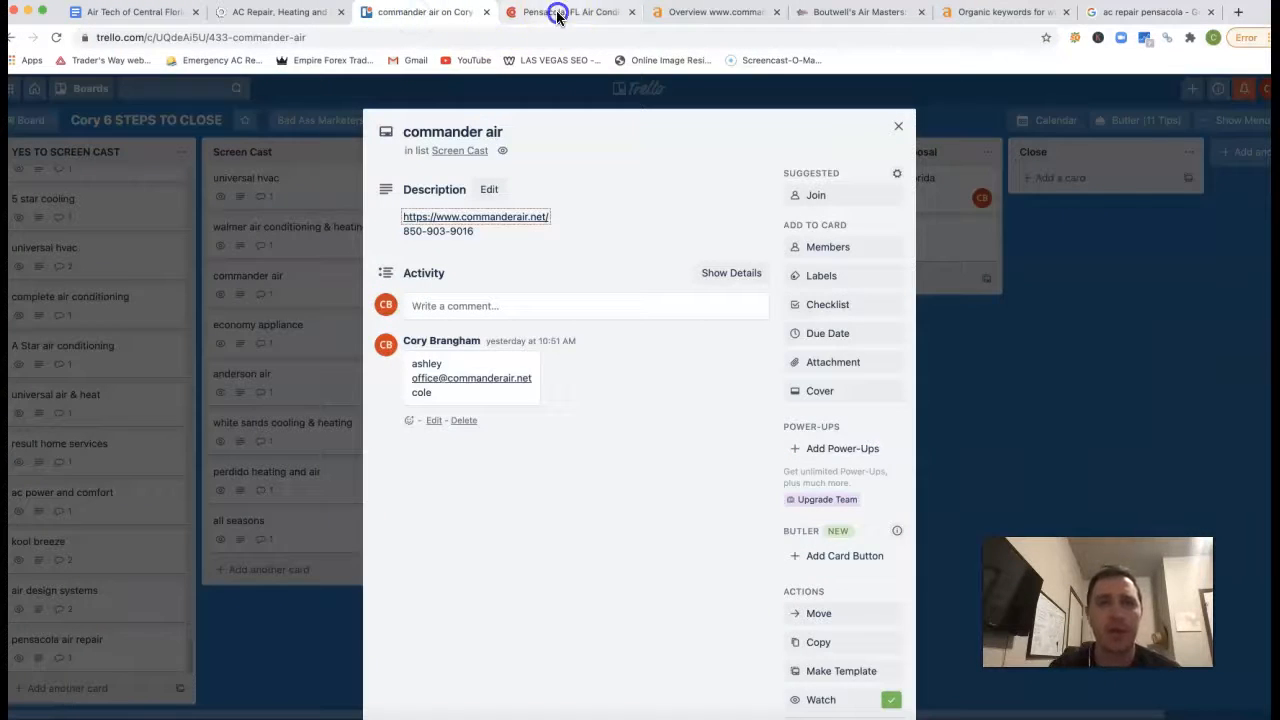
Step: Browse Commander Air's Pensacola homepage down through reviews and showroom to the call-back form
left_click(570, 11)
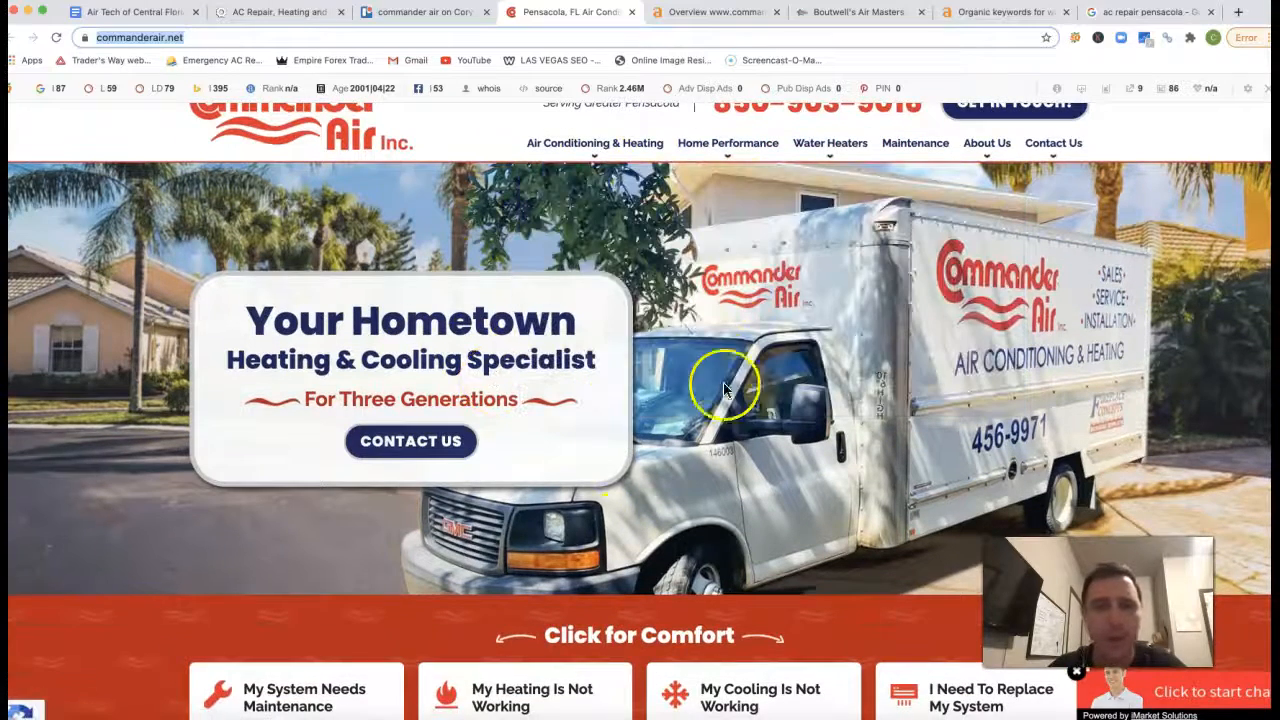
scroll("down", 3)
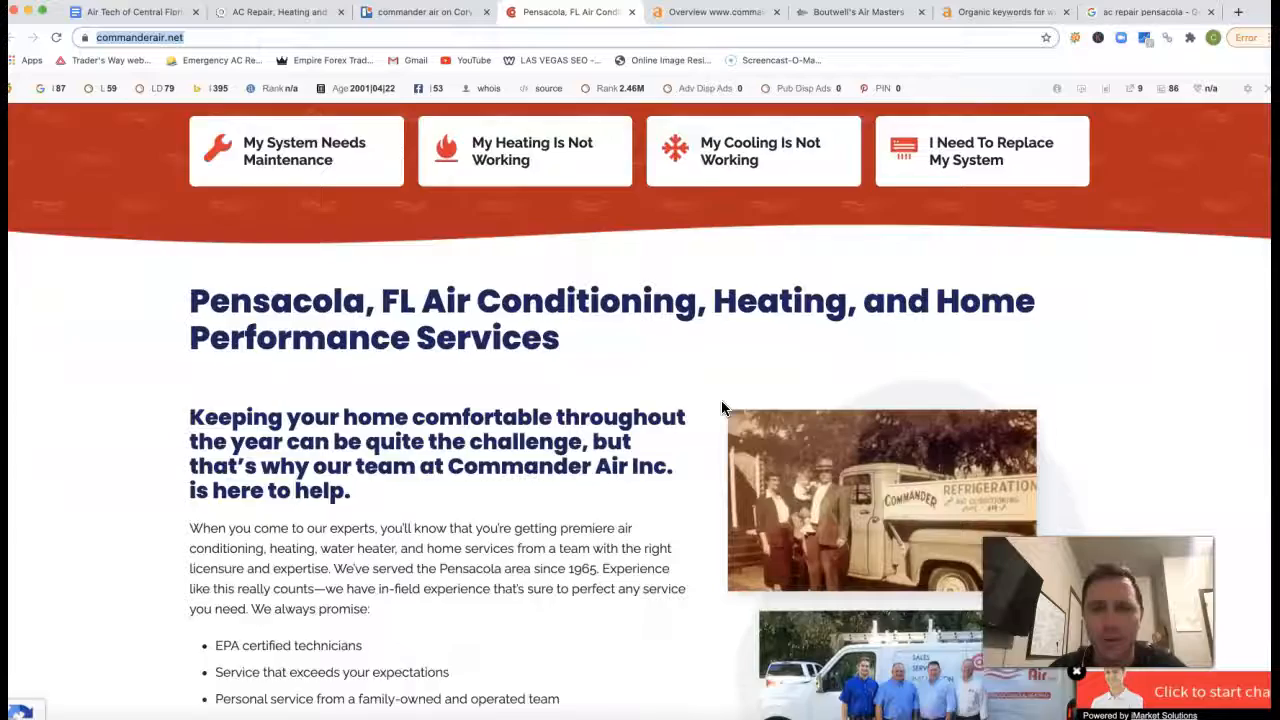
scroll("down", 3)
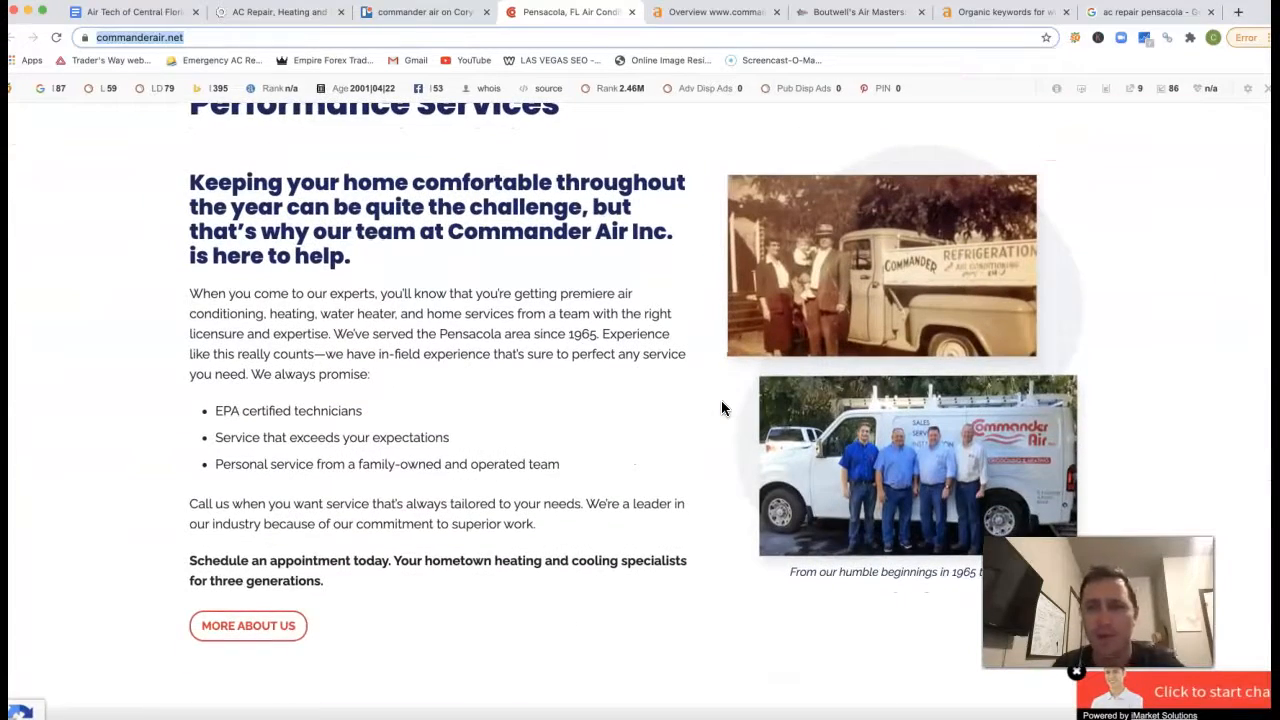
scroll("down", 3)
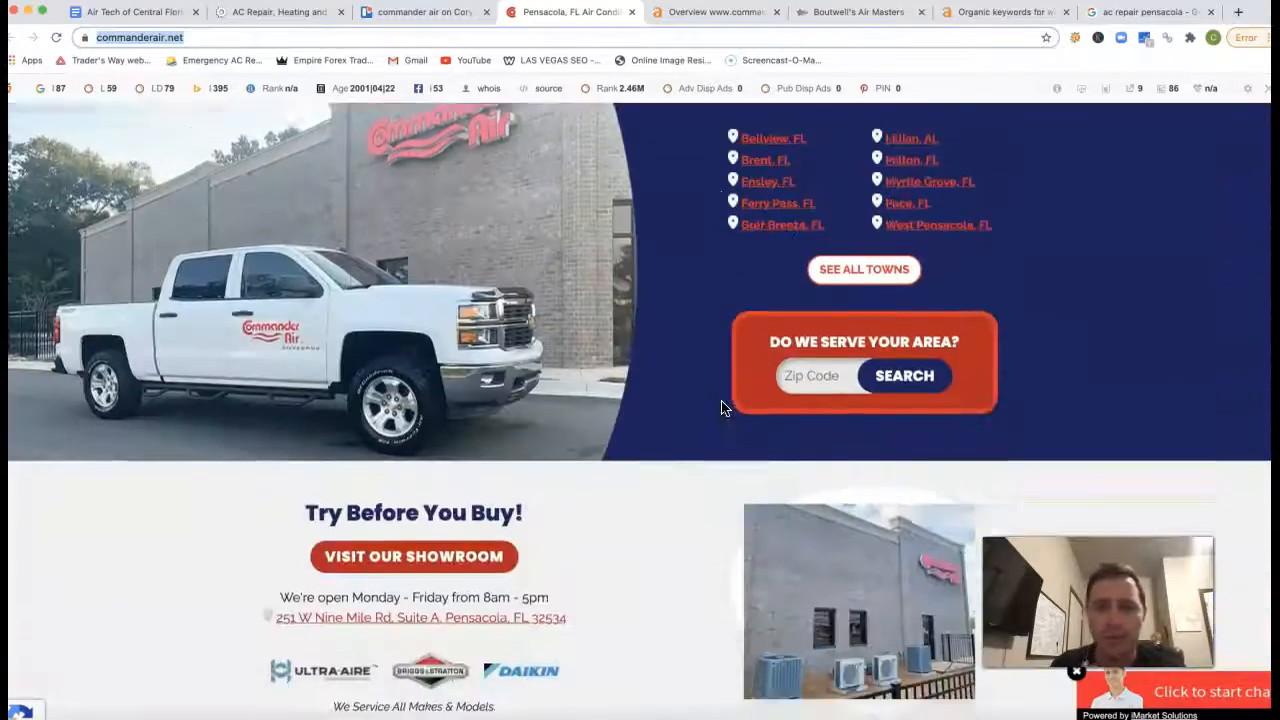
scroll("down", 3)
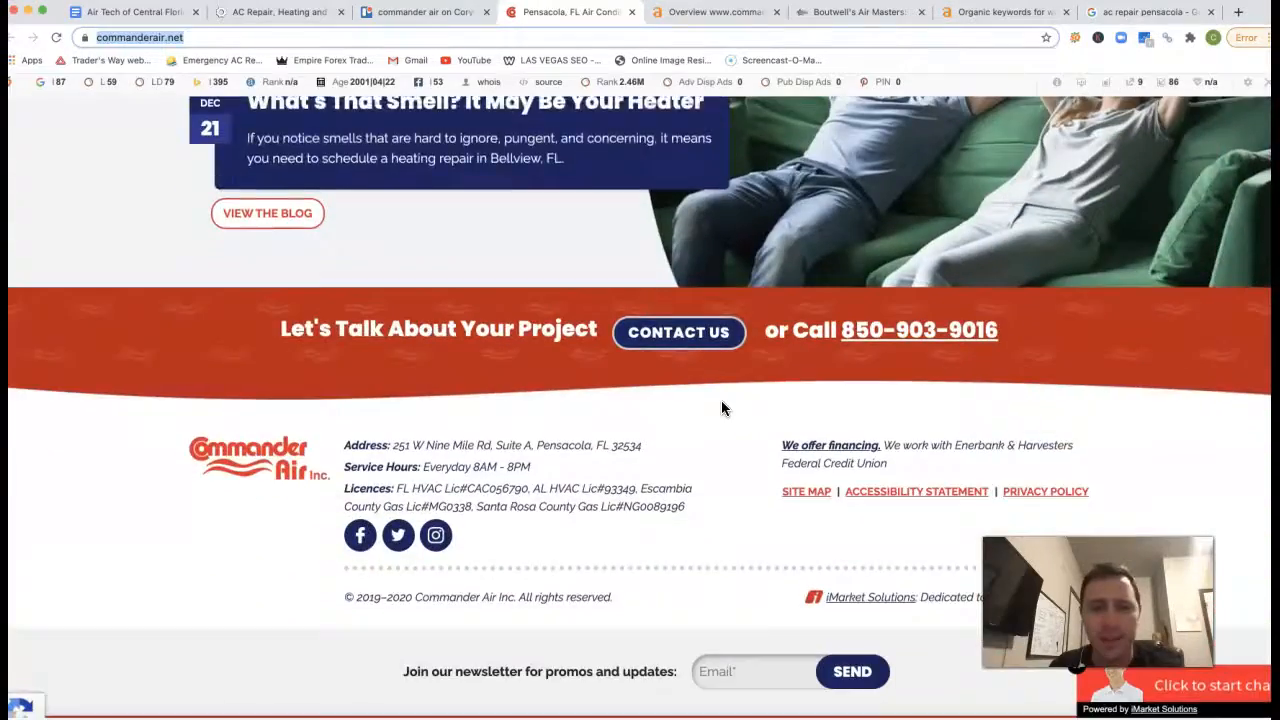
scroll("up", 3)
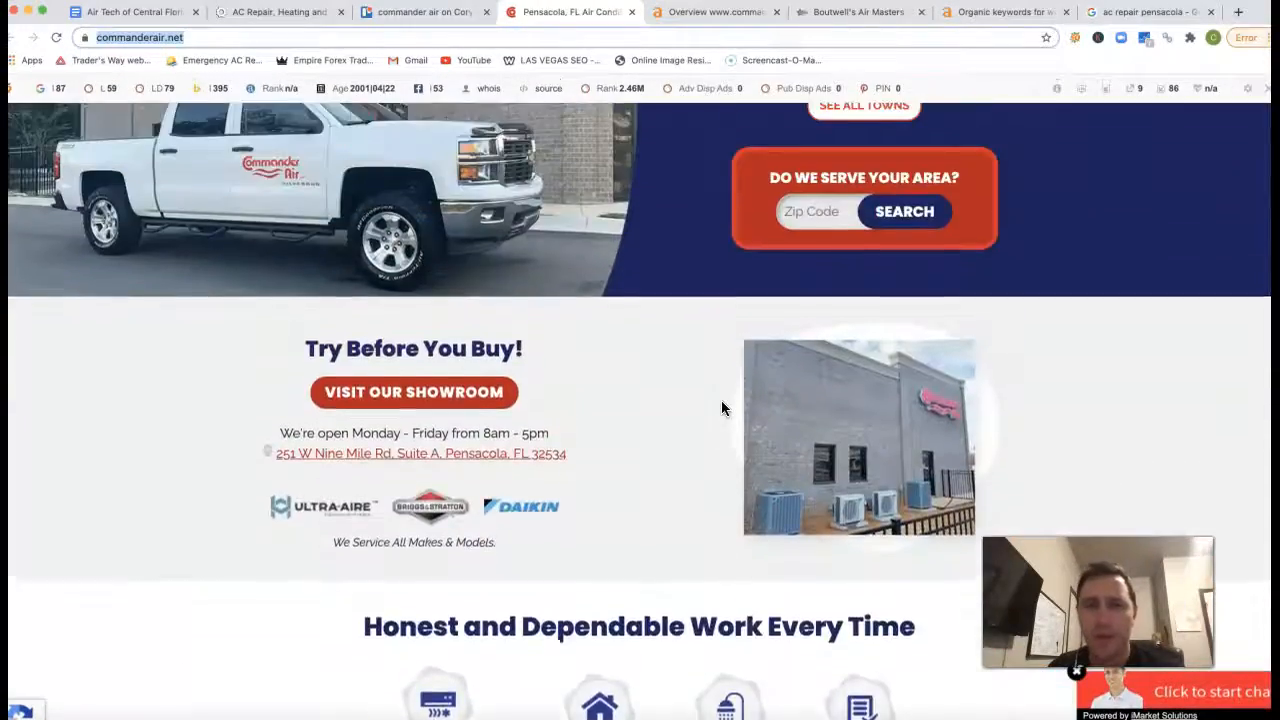
scroll("down", 3)
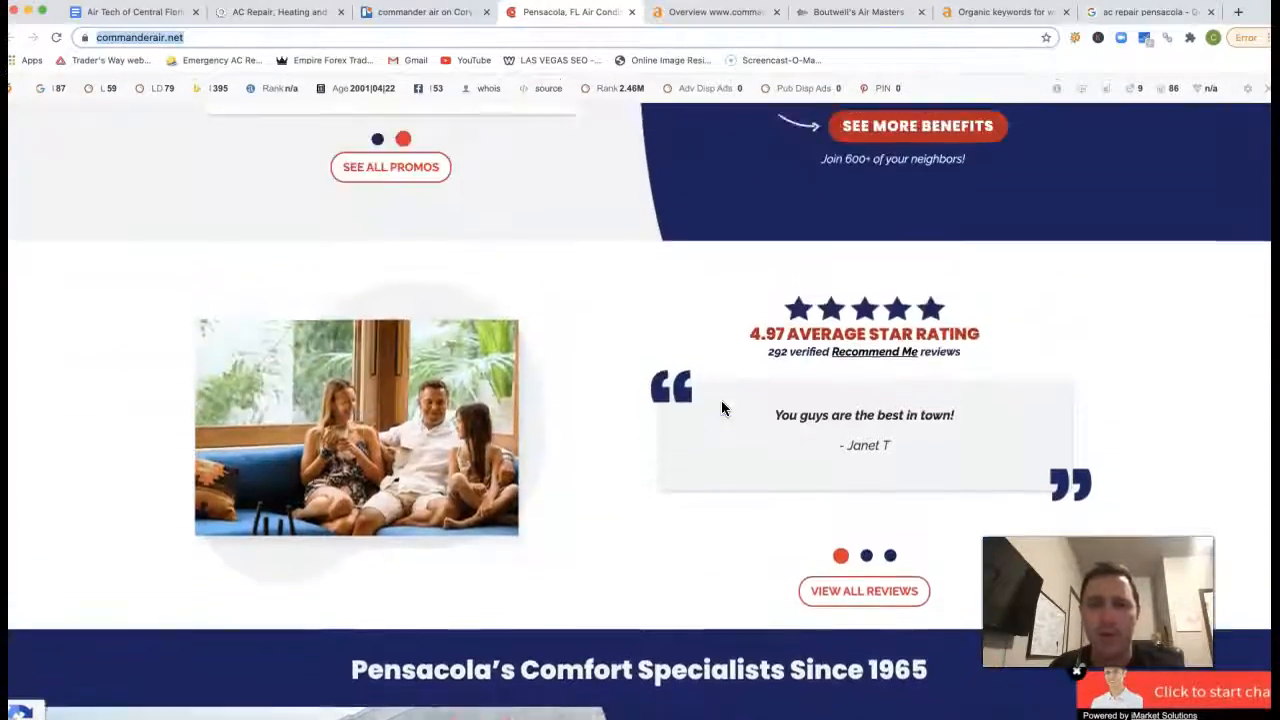
scroll("down", 3)
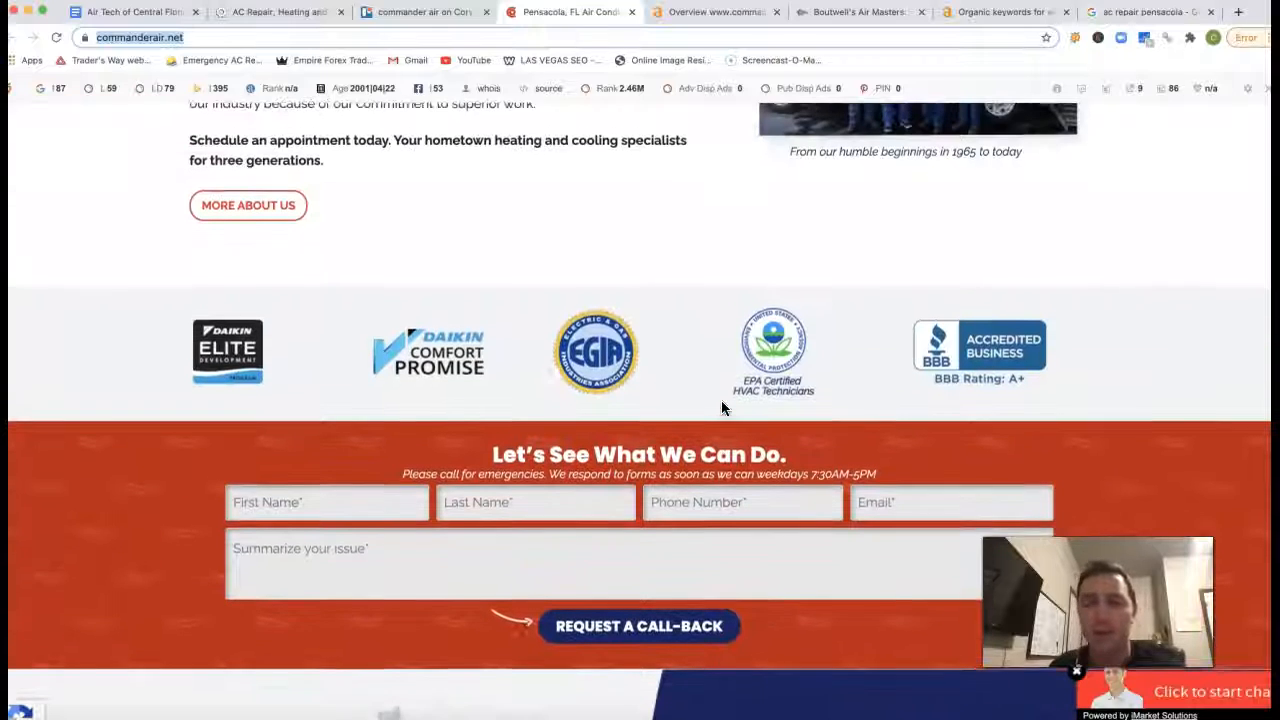
scroll("down", 3)
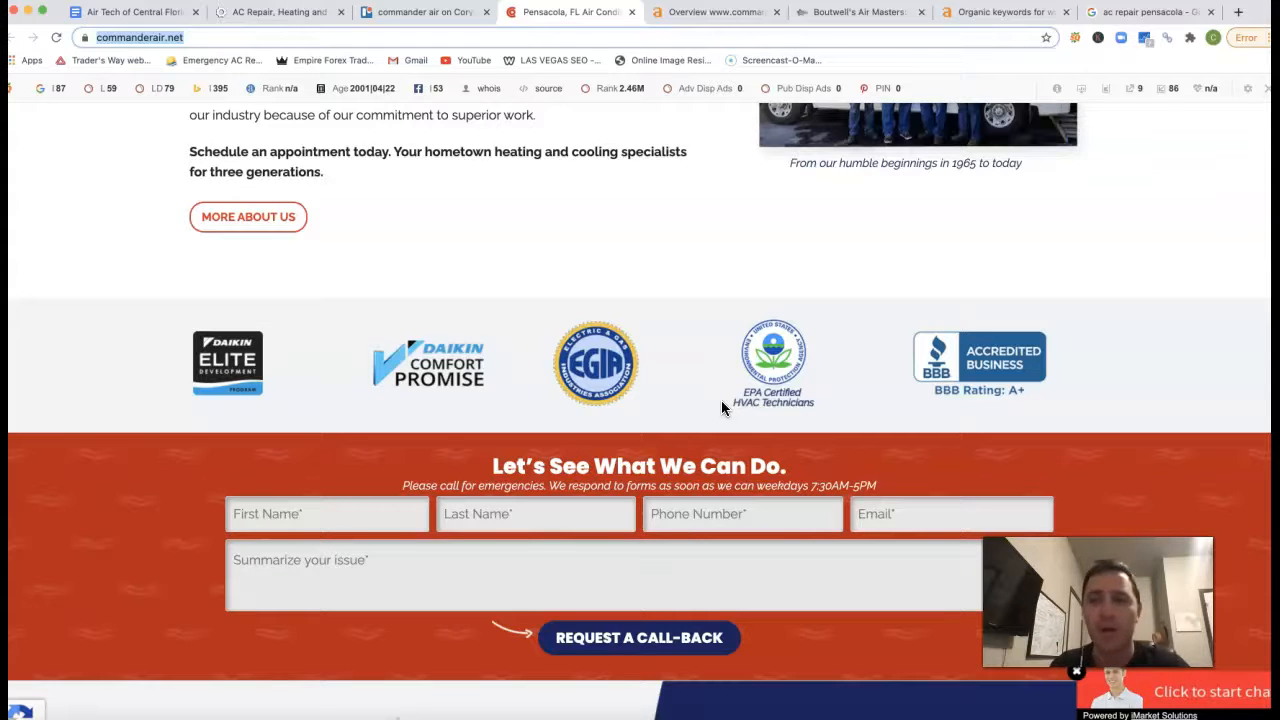
scroll("up", 3)
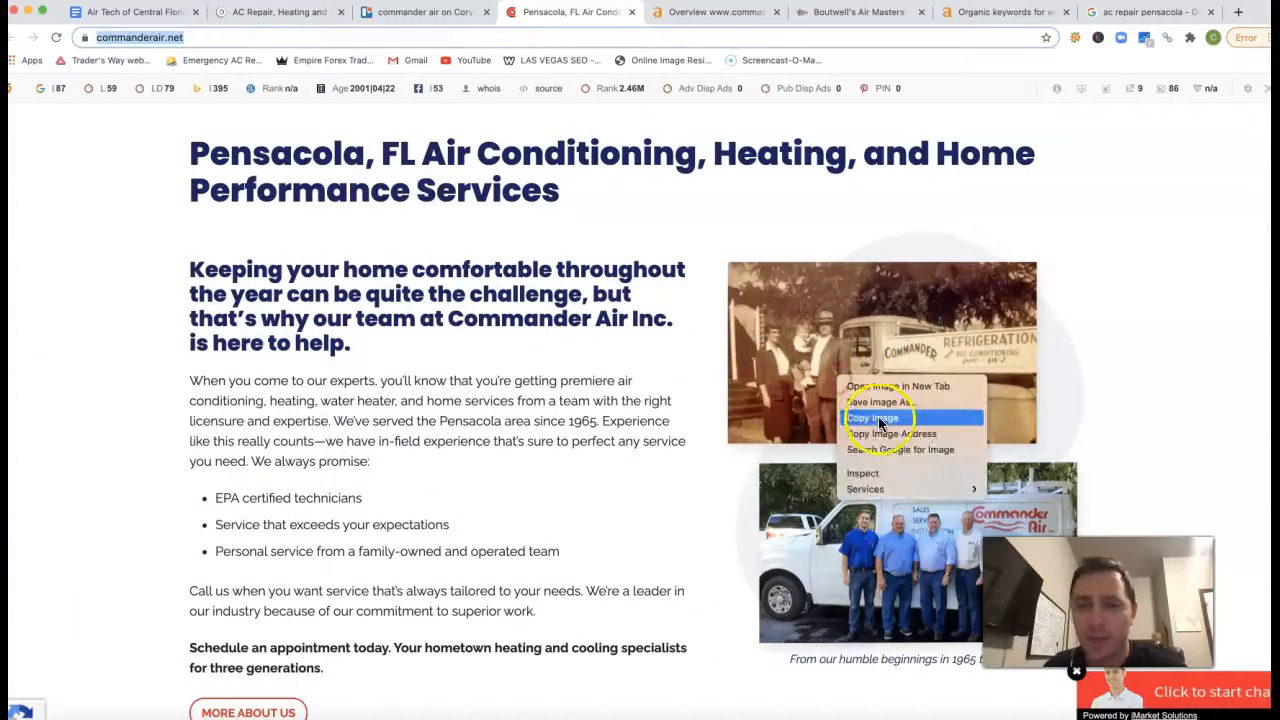
Step: Save the historic company photo as a JPEG named 'team' in Downloads
left_click(872, 401)
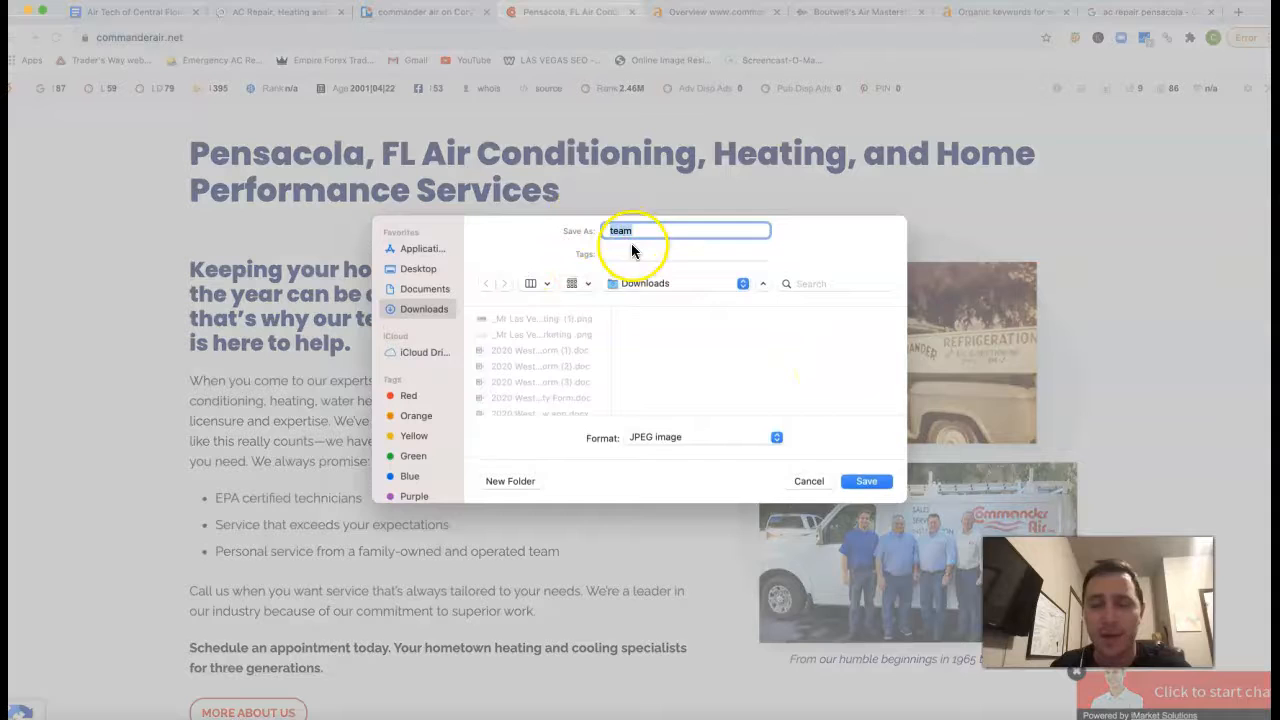
left_click(808, 481)
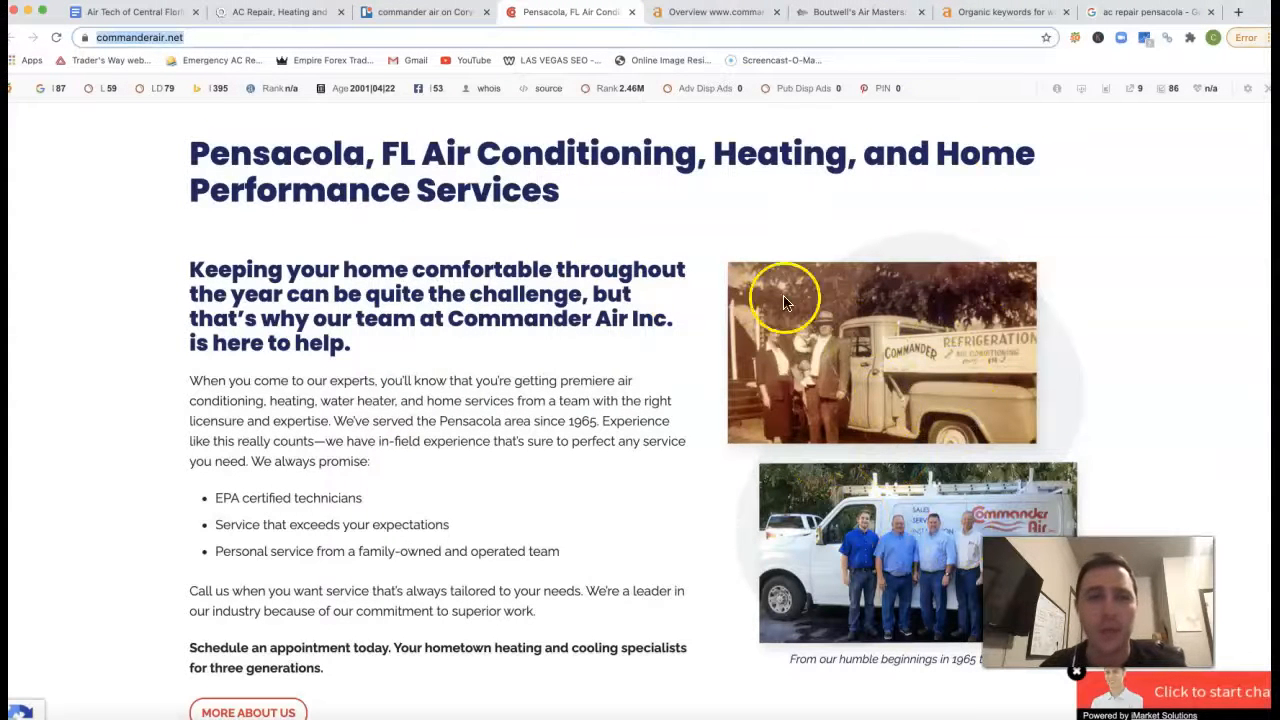
left_click(1150, 12)
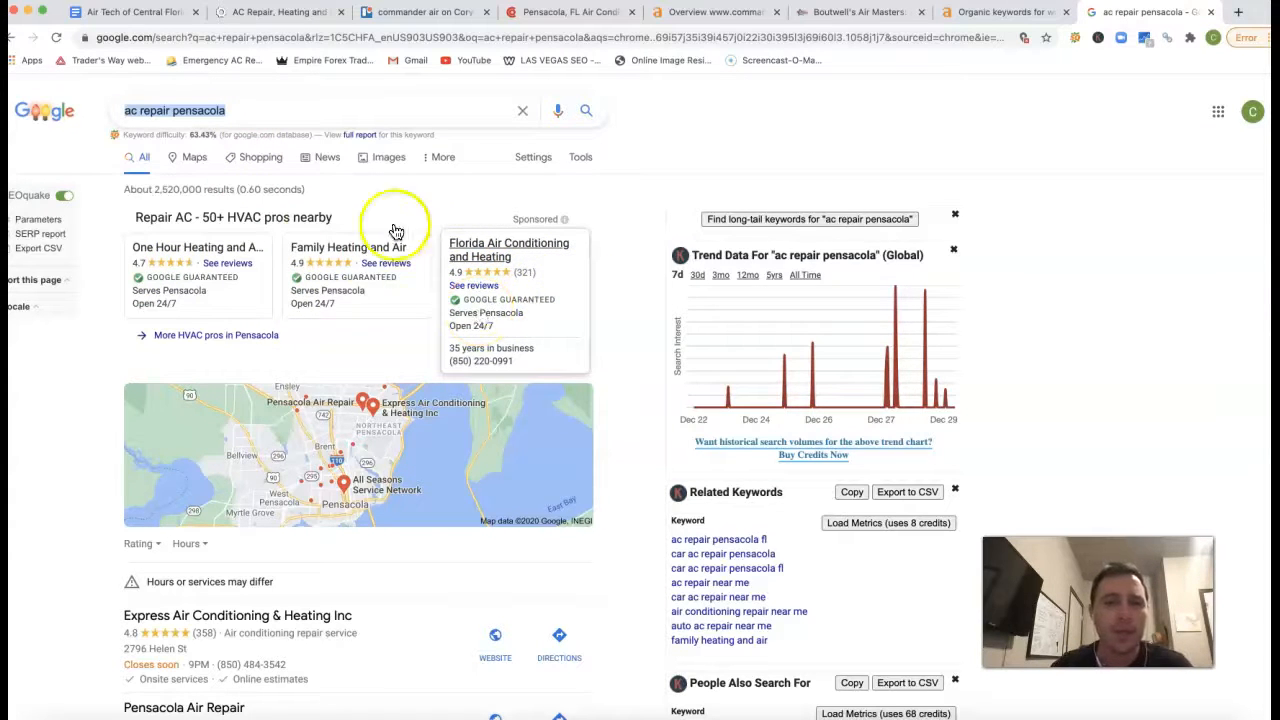
Step: Scroll the 'ac repair pensacola' results down to related searches and page numbers
scroll("down", 3)
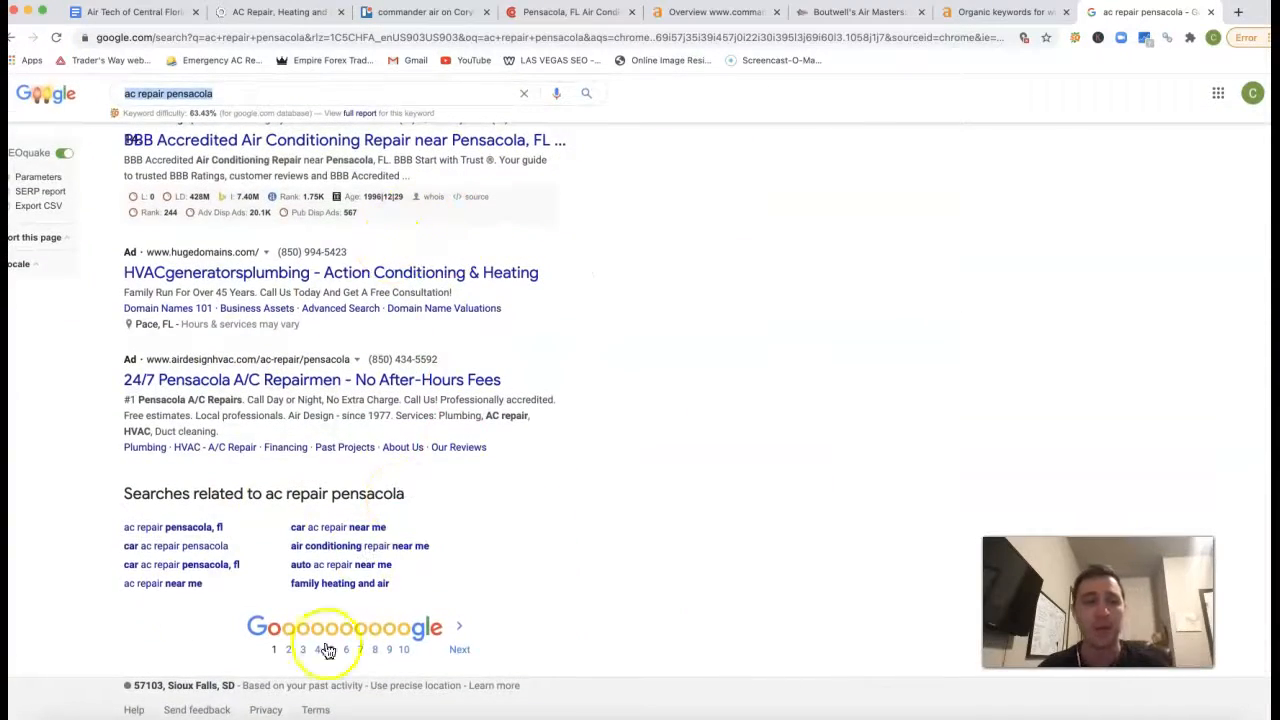
mouse_move(318, 495)
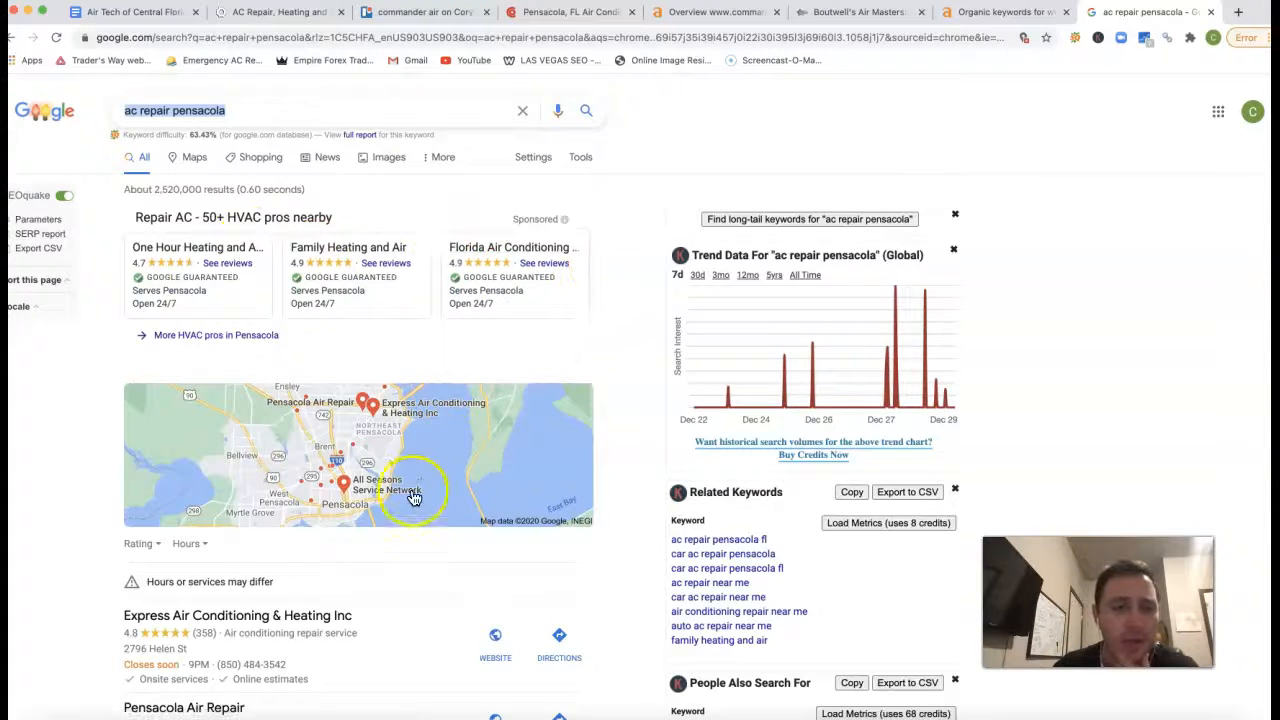
scroll("down", 3)
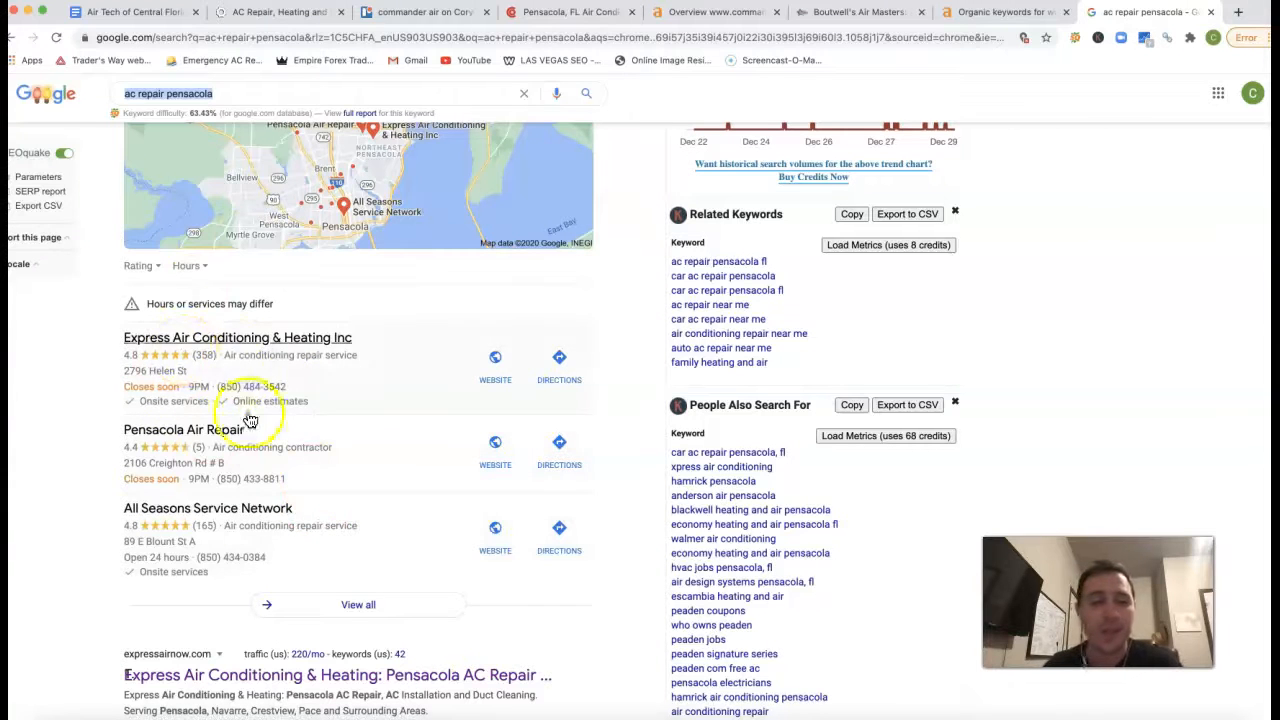
mouse_move(270, 437)
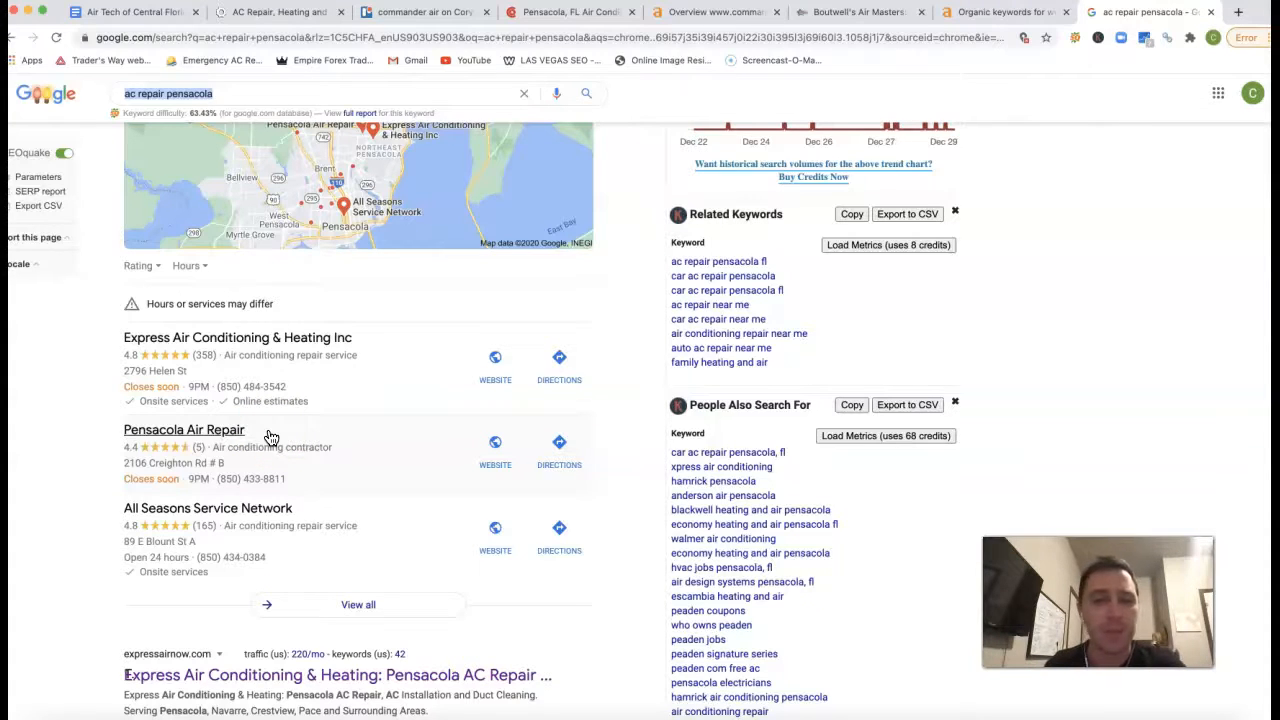
scroll("down", 3)
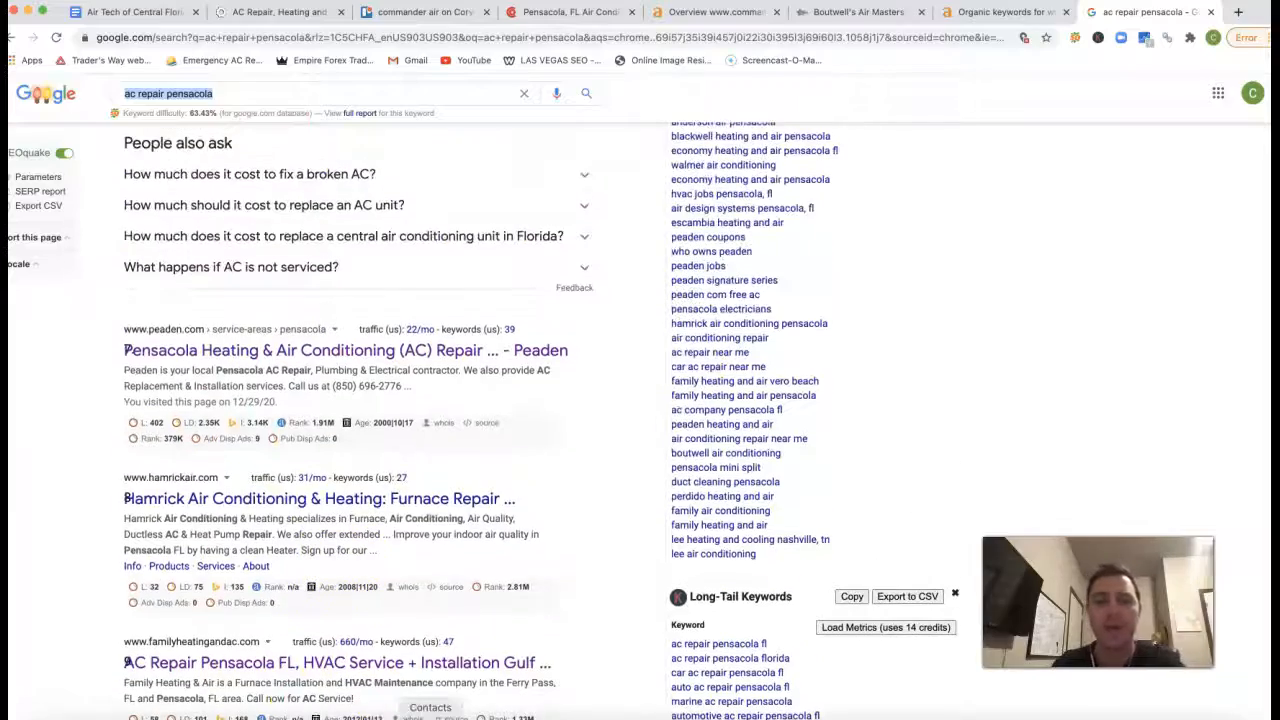
scroll("down", 3)
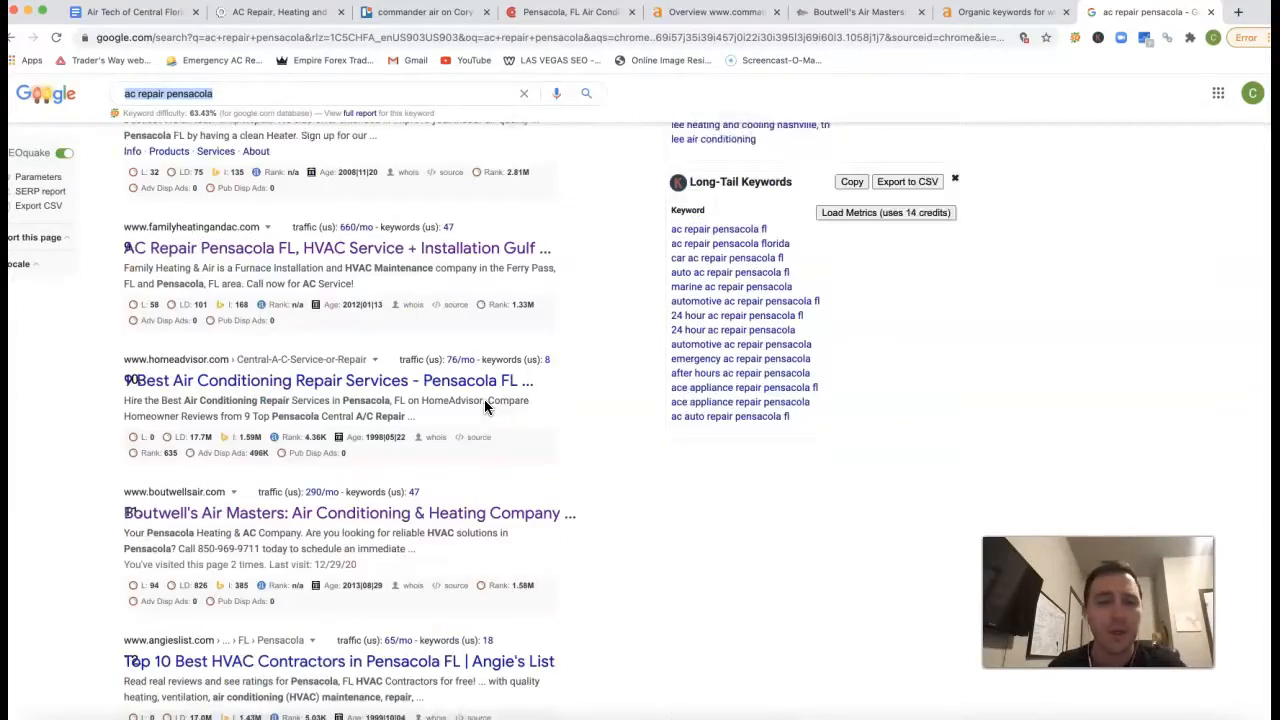
scroll("down", 3)
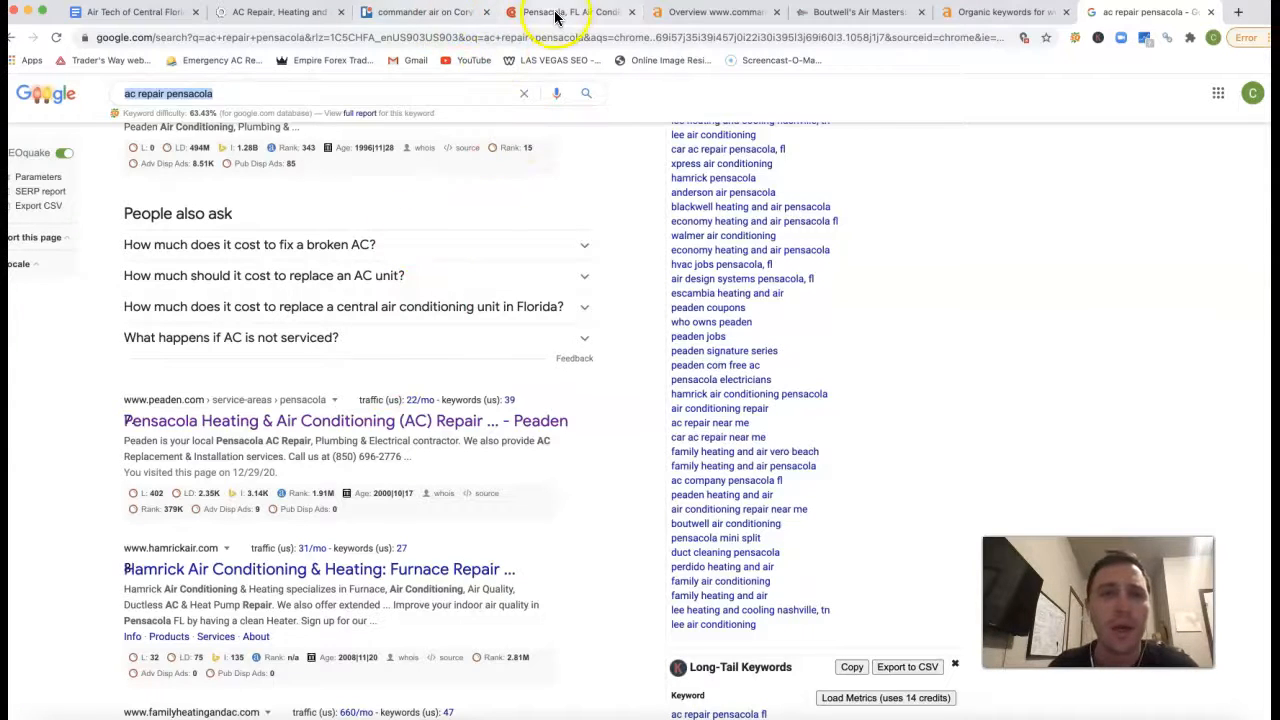
Step: Review commanderair.net's Ahrefs overview: 83 backlinks, 18 referring domains, 380 organic keywords
left_click(280, 11)
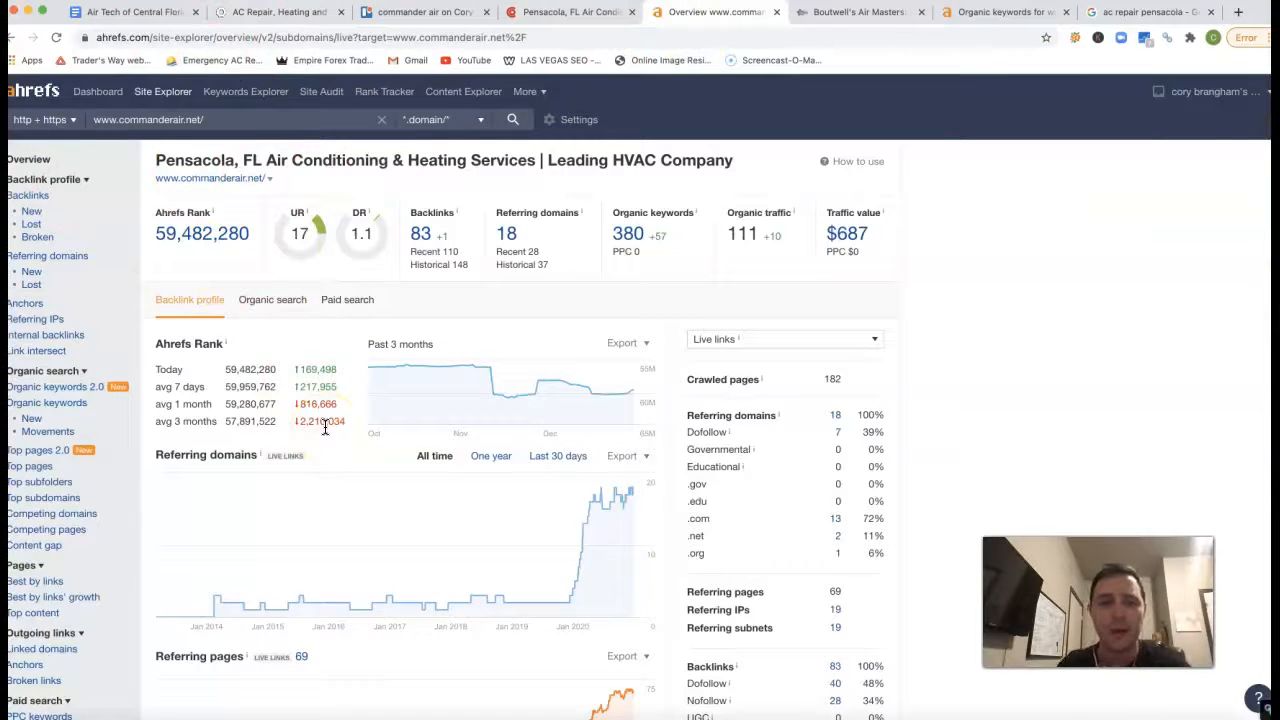
mouse_move(476, 350)
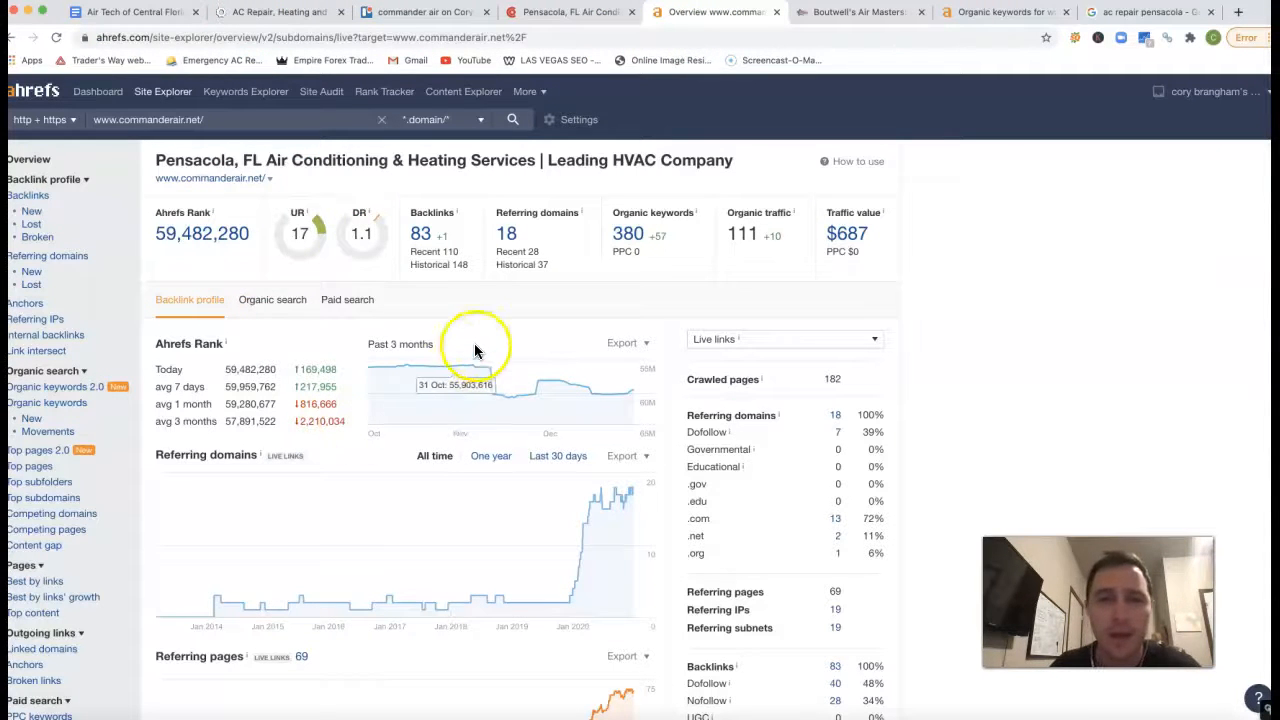
mouse_move(488, 247)
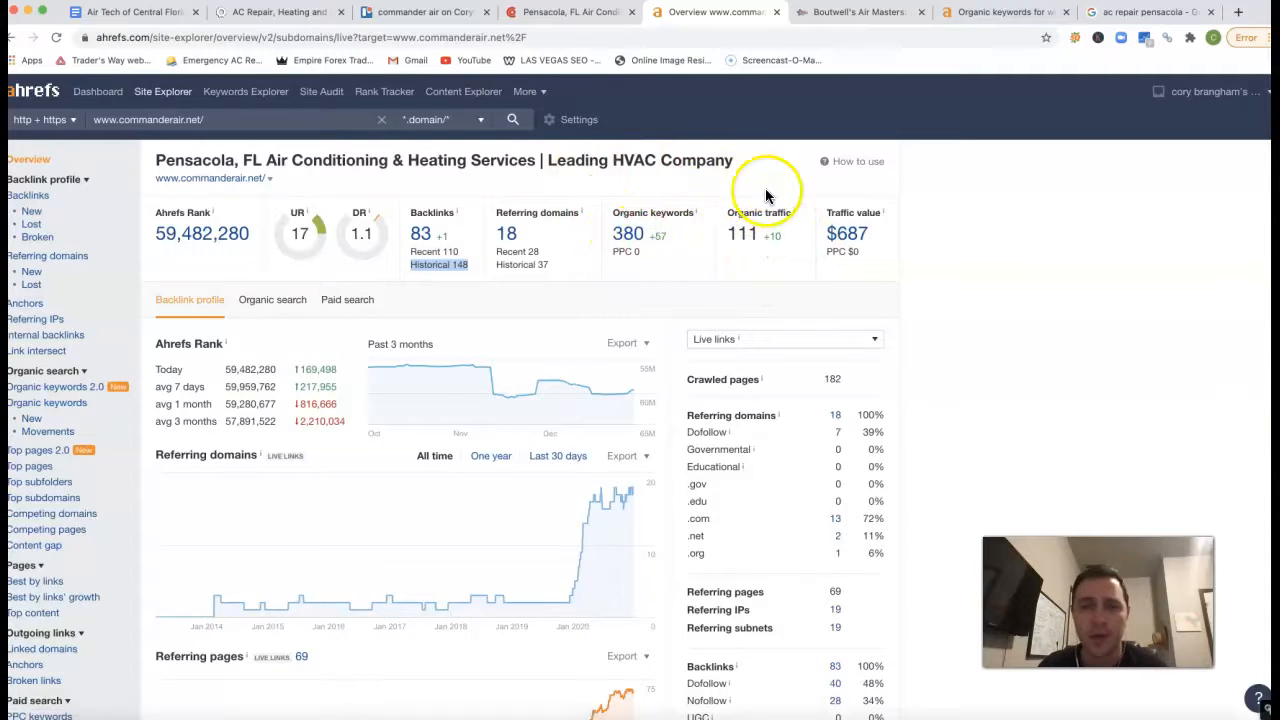
mouse_move(765, 305)
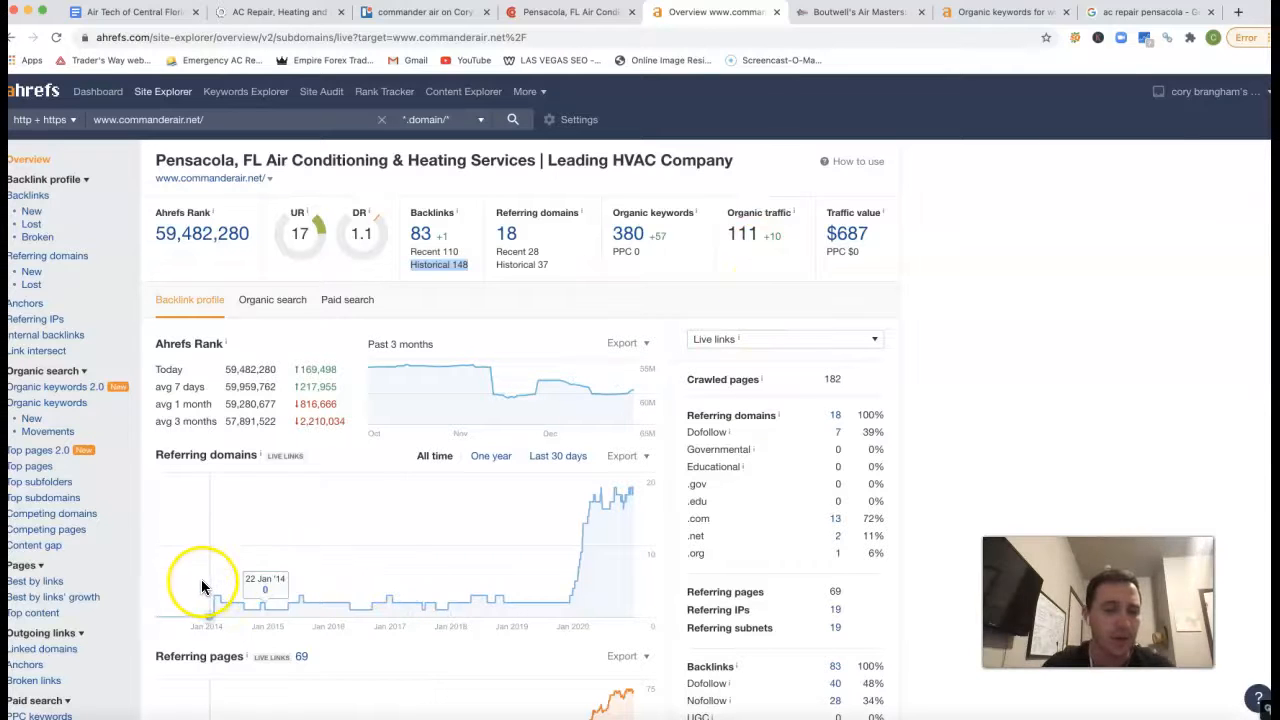
mouse_move(610, 305)
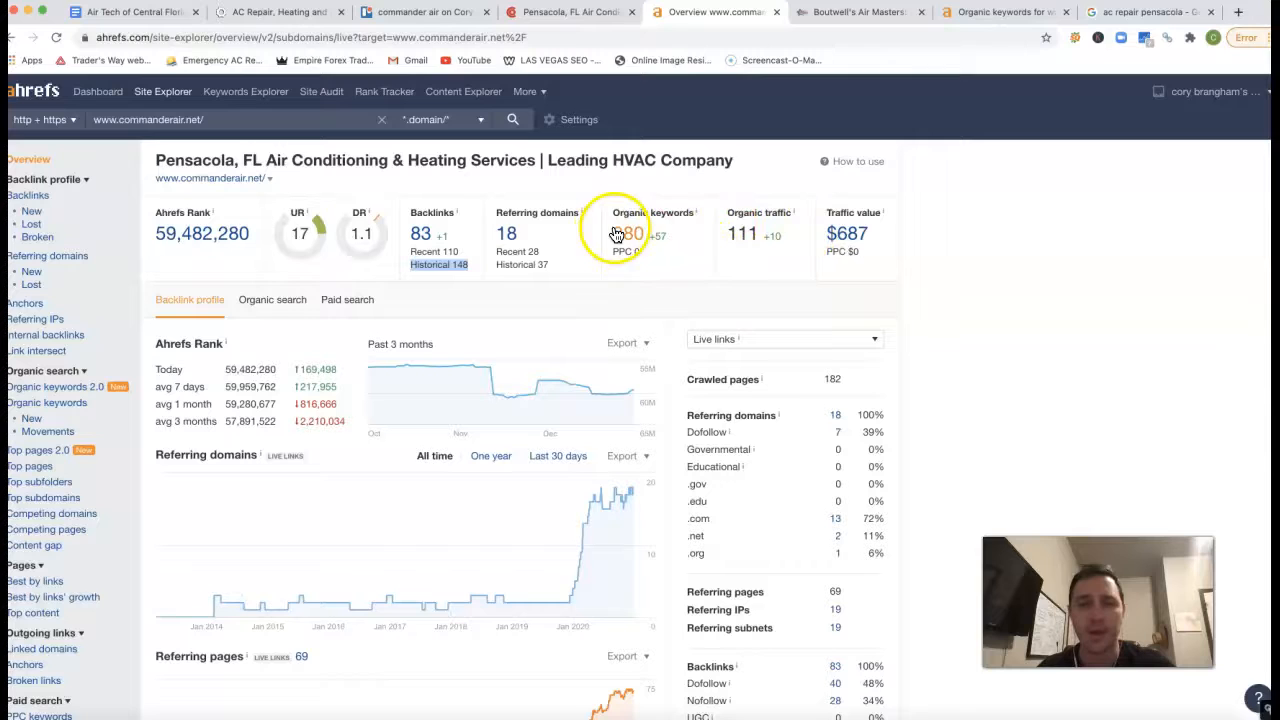
left_click(624, 232)
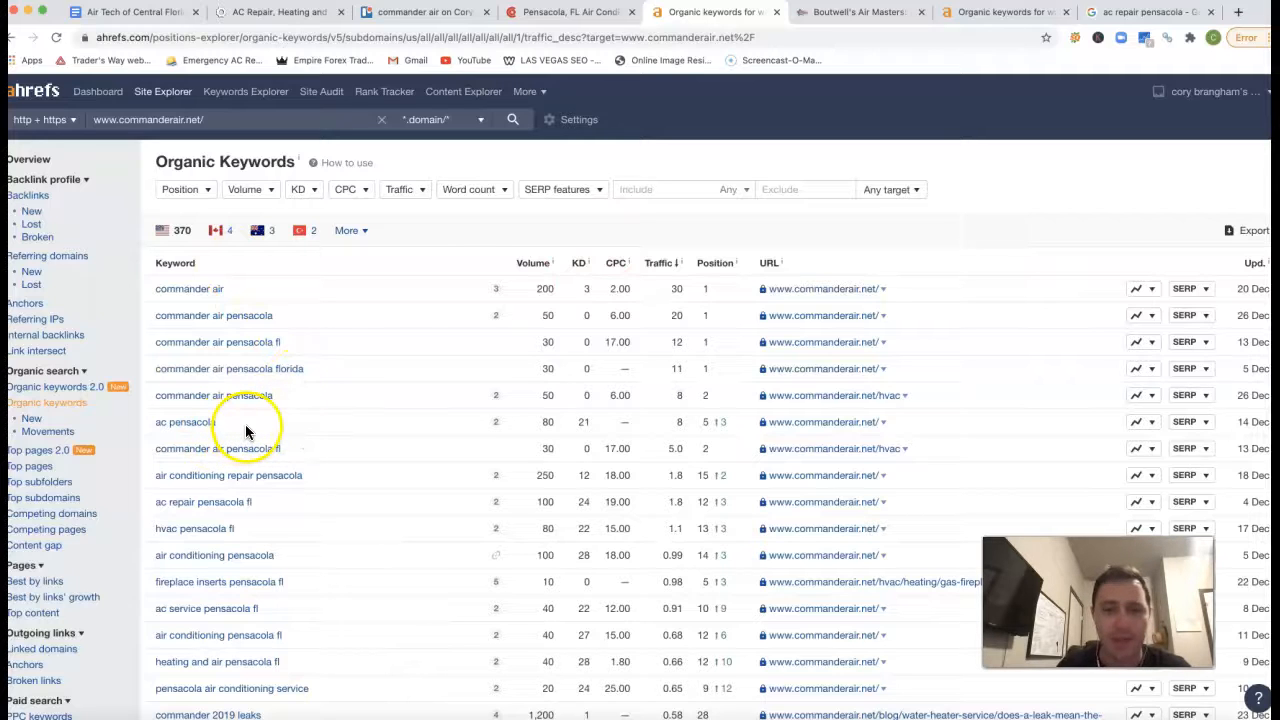
mouse_move(678, 418)
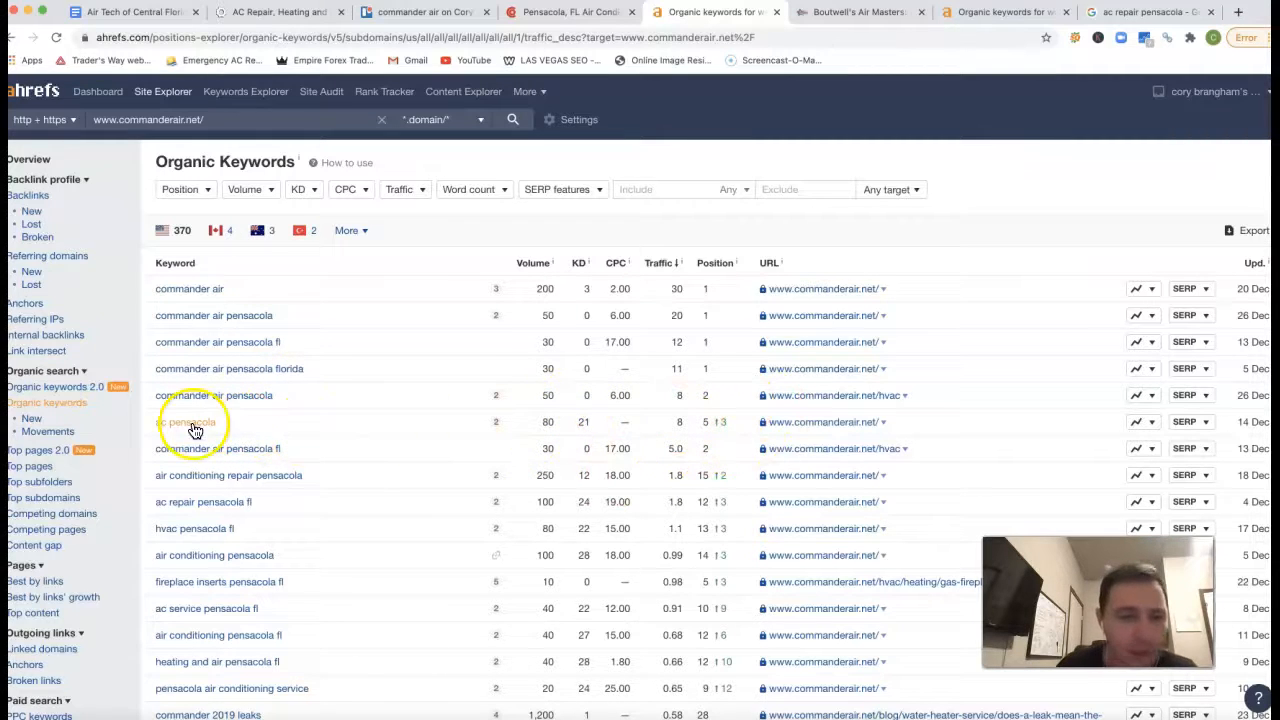
Step: Scroll through commanderair.net's 370 US organic keywords, led by 'commander air'
scroll("down", 3)
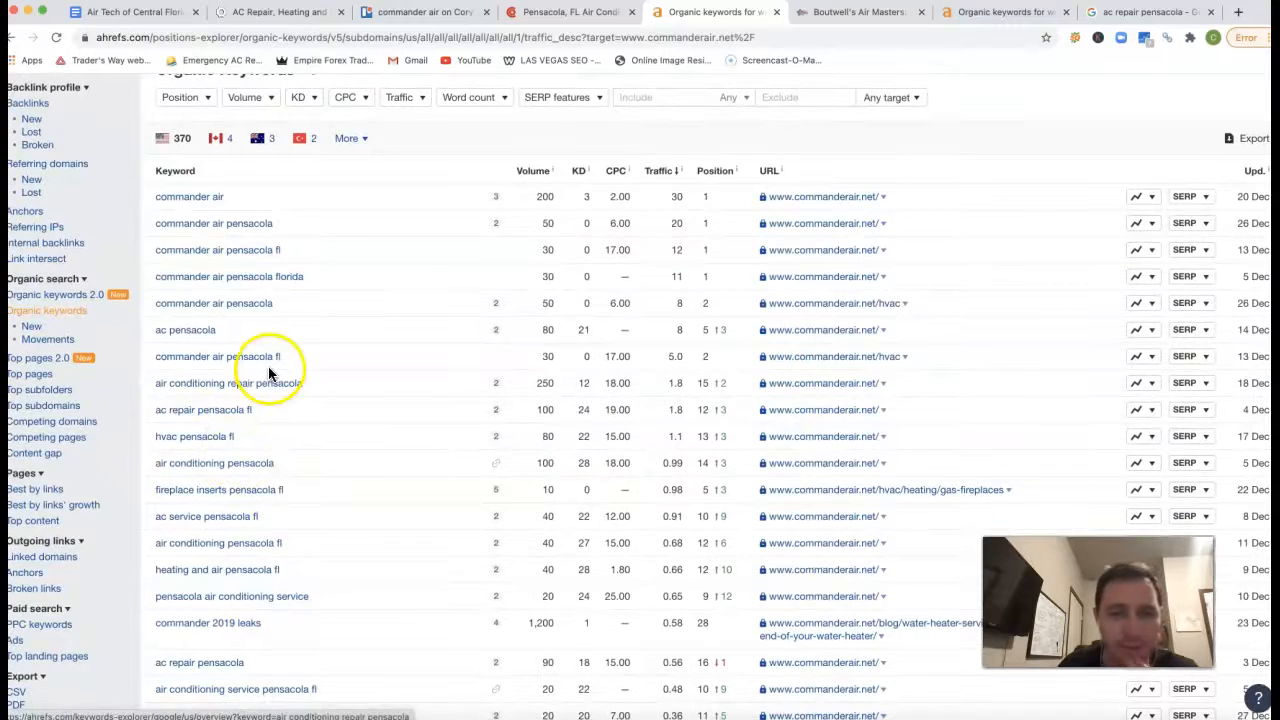
scroll("down", 3)
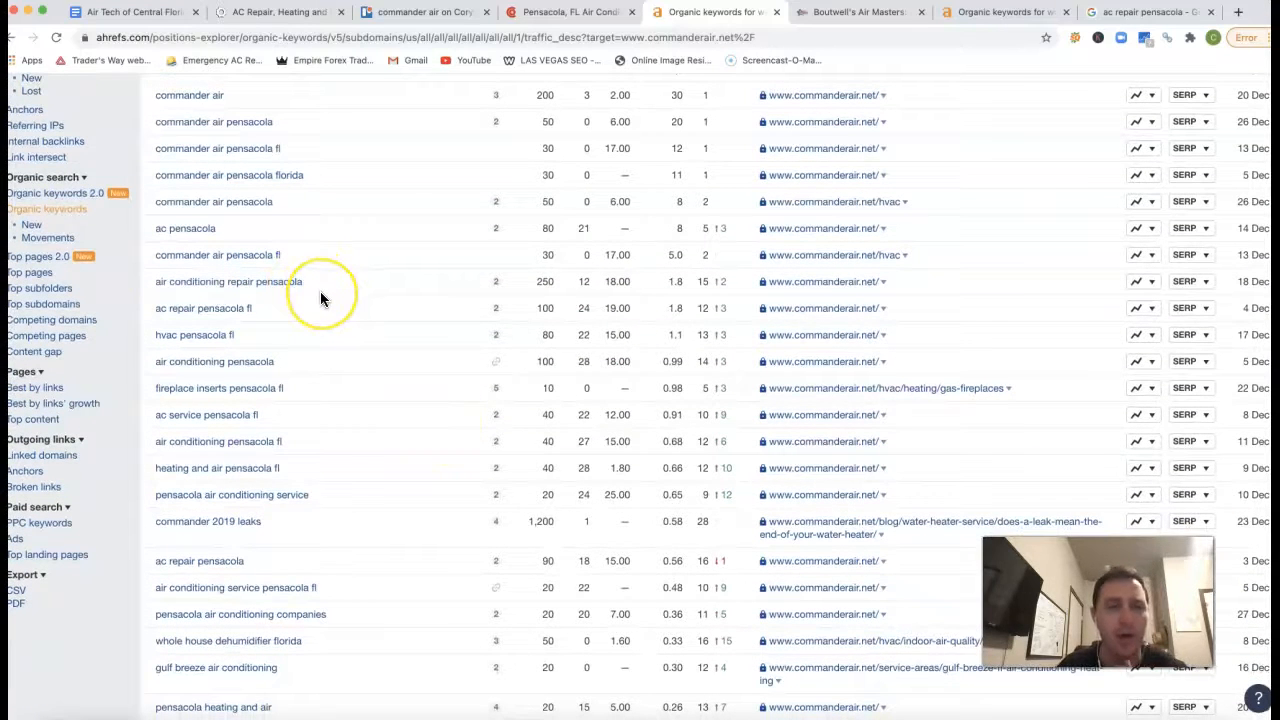
mouse_move(565, 305)
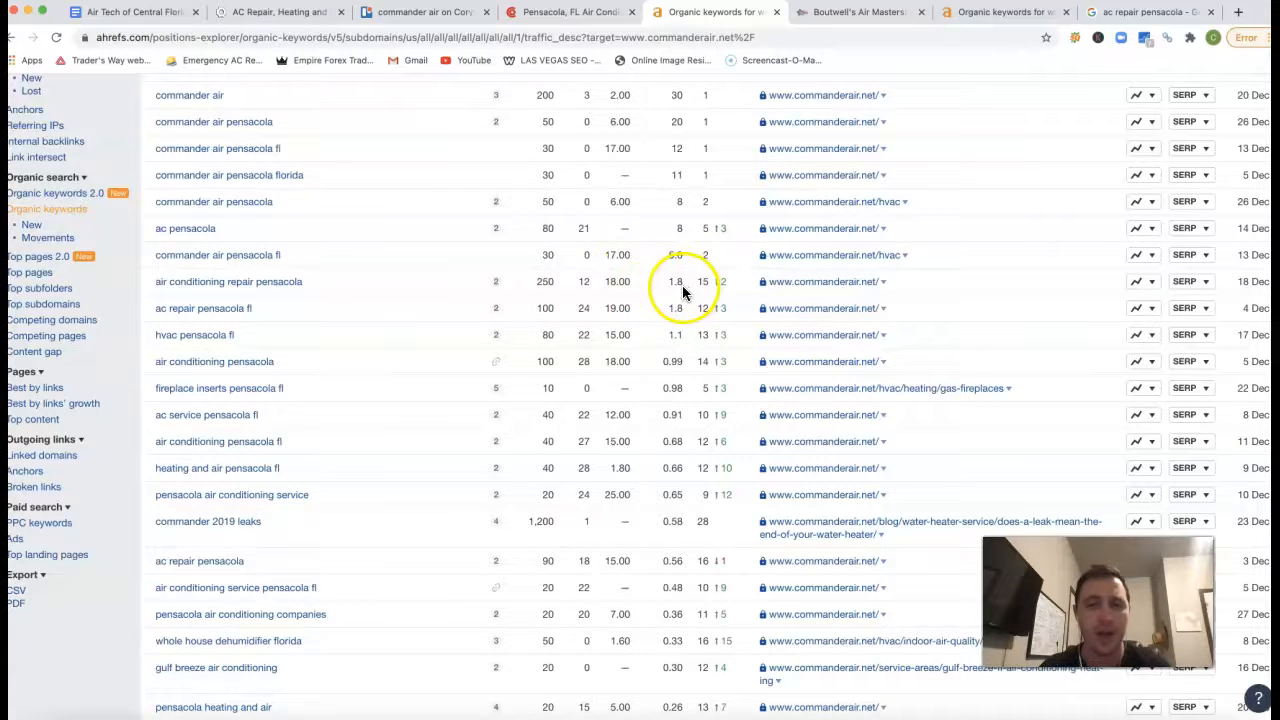
mouse_move(378, 347)
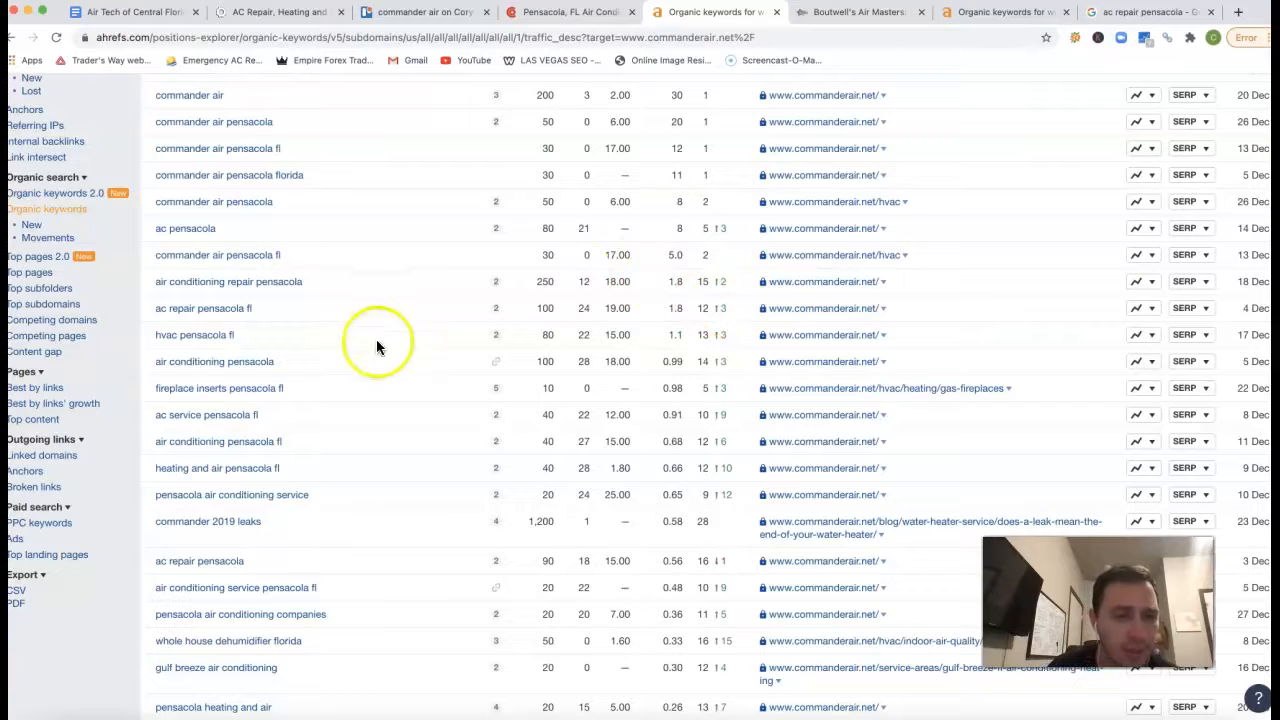
mouse_move(598, 350)
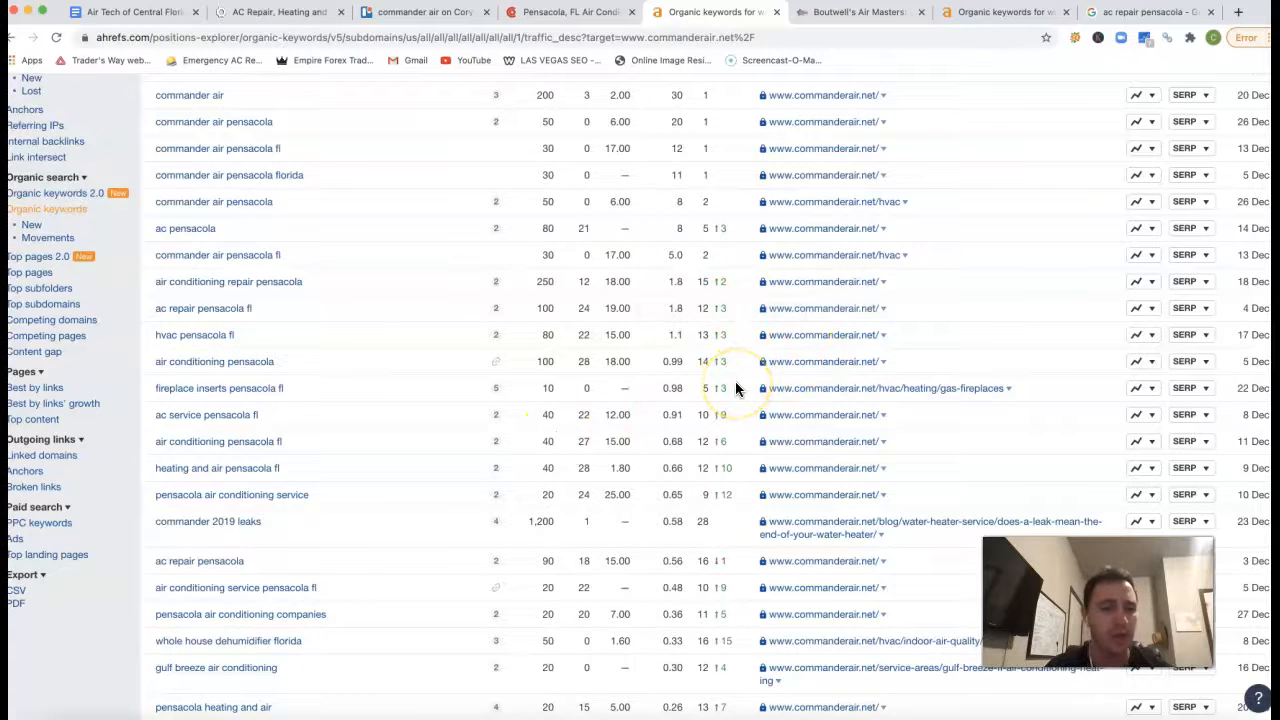
scroll("down", 3)
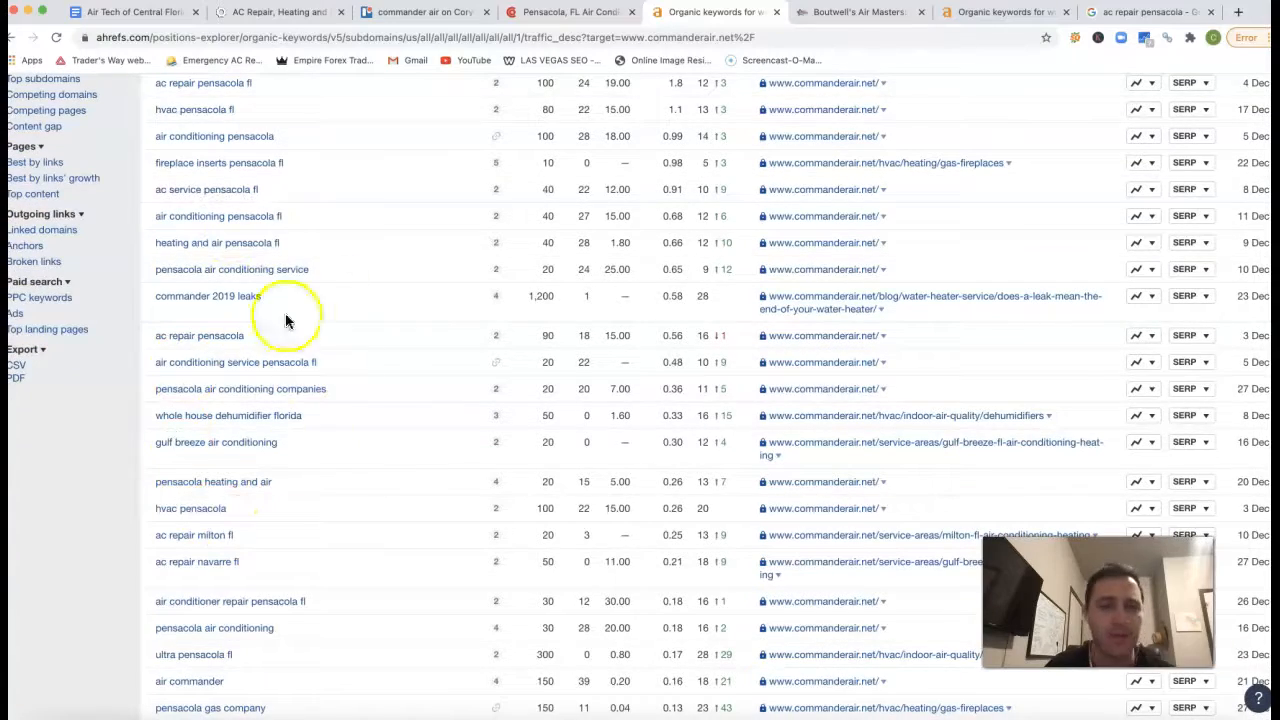
mouse_move(677, 365)
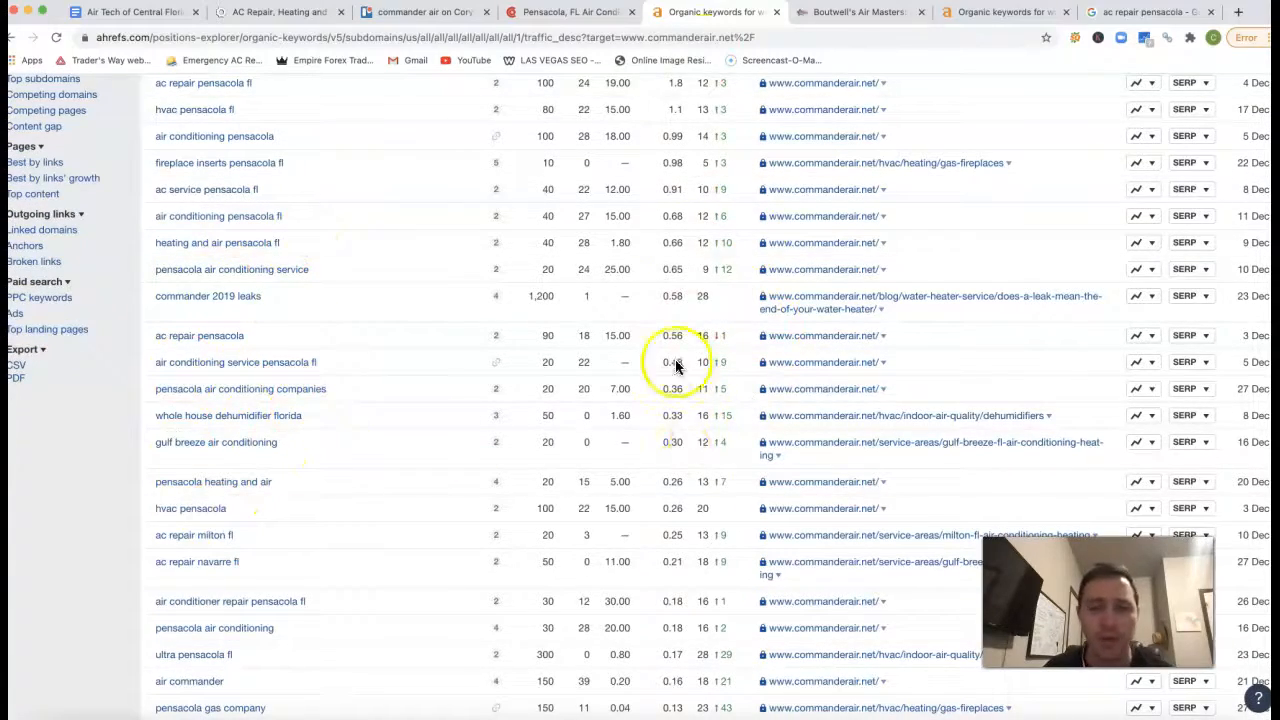
scroll("down", 3)
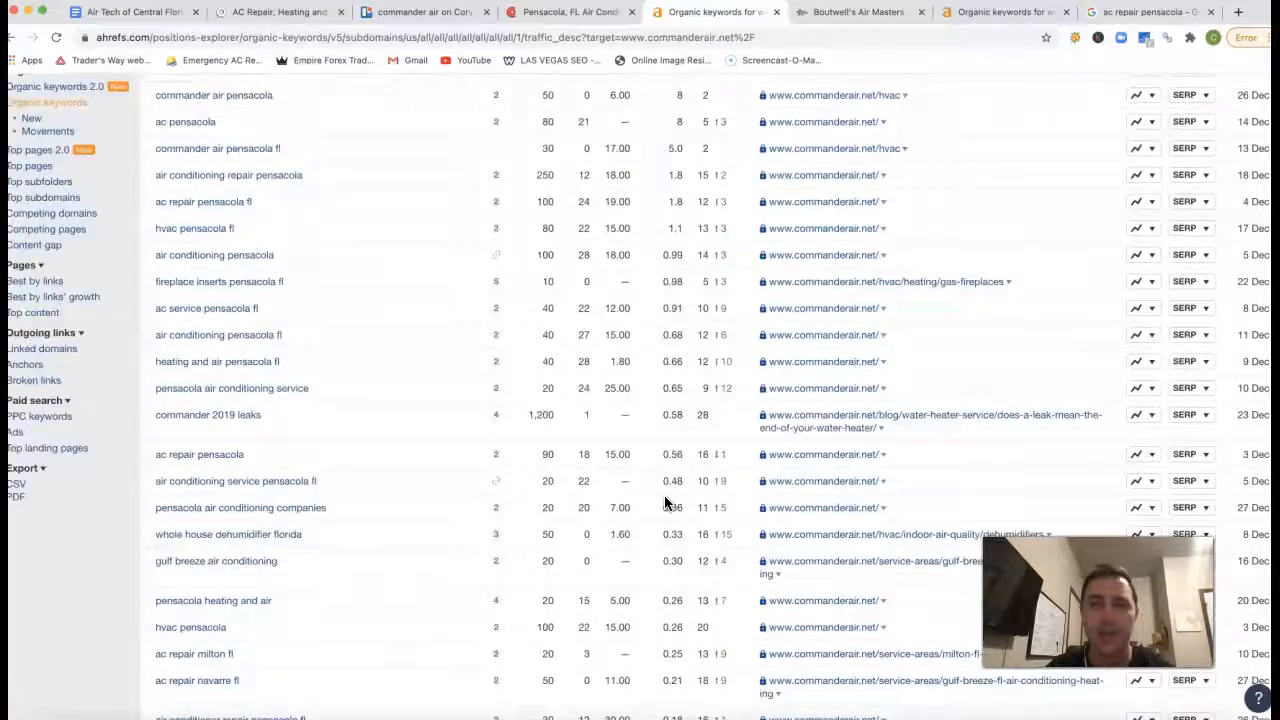
left_click(858, 11)
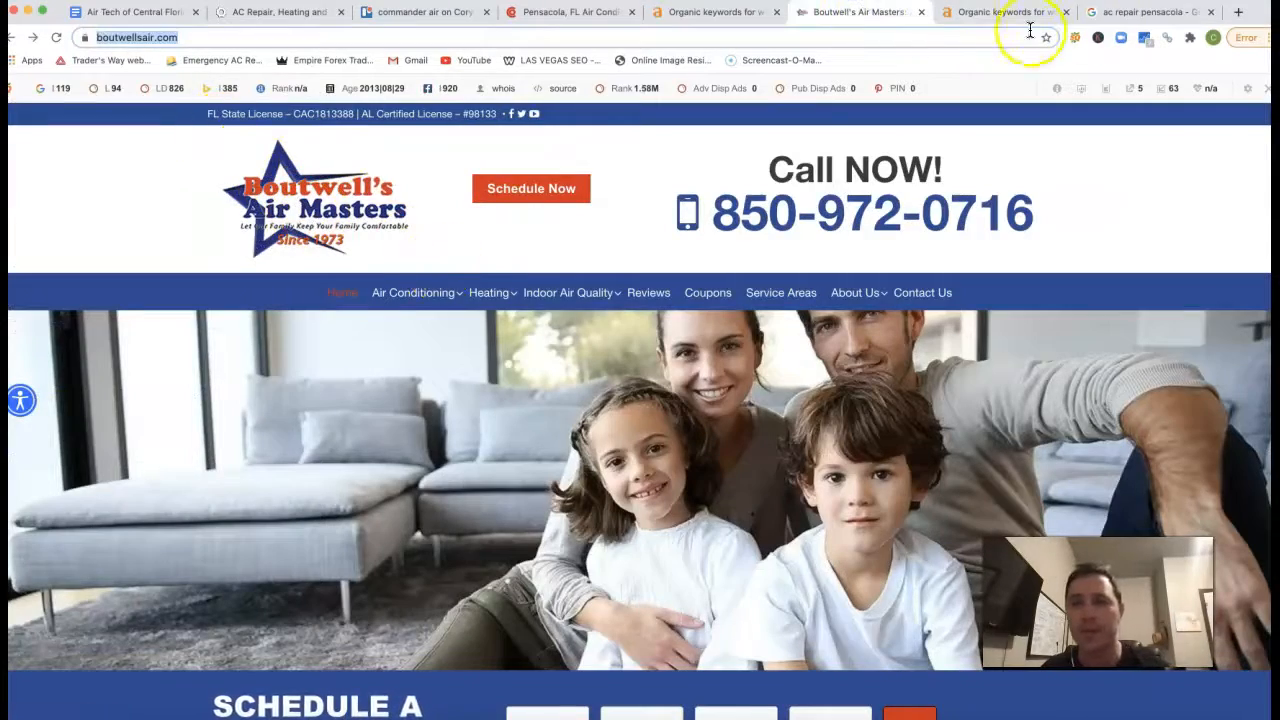
Step: Show boutwellsair.com's 646 US organic keywords, led by 'ac repair pensacola' at position 1
left_click(1003, 11)
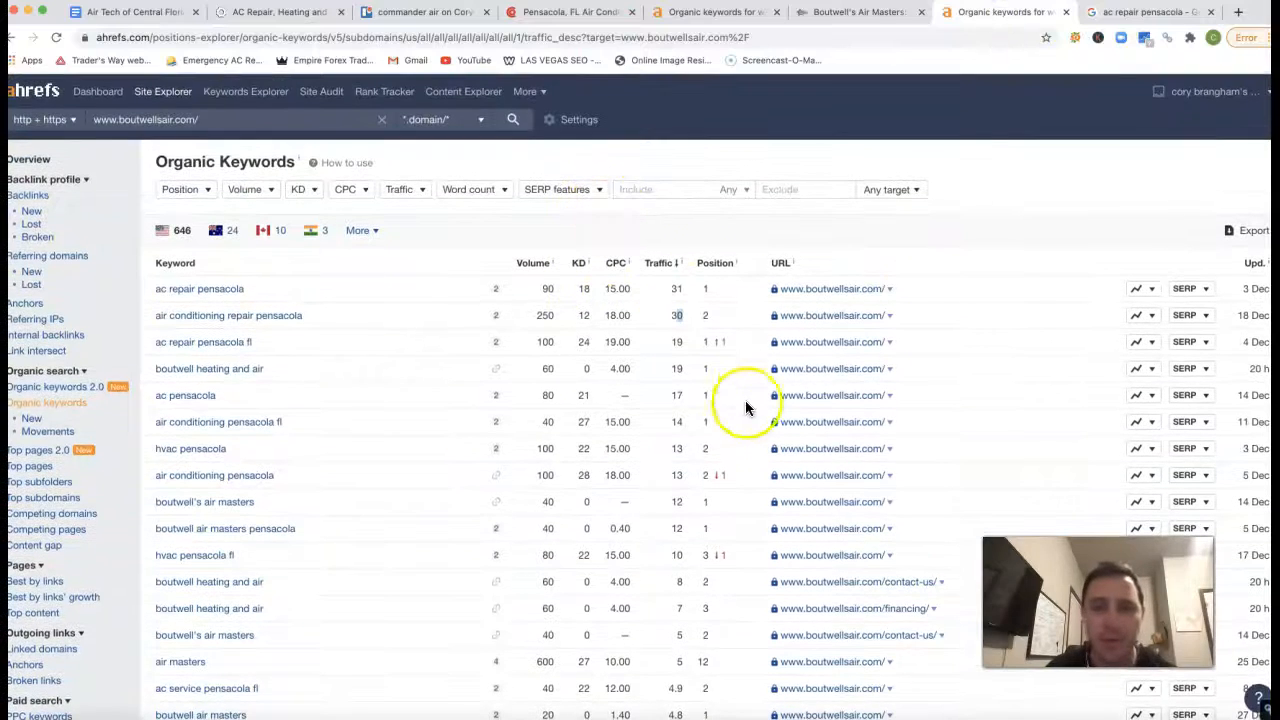
mouse_move(675, 312)
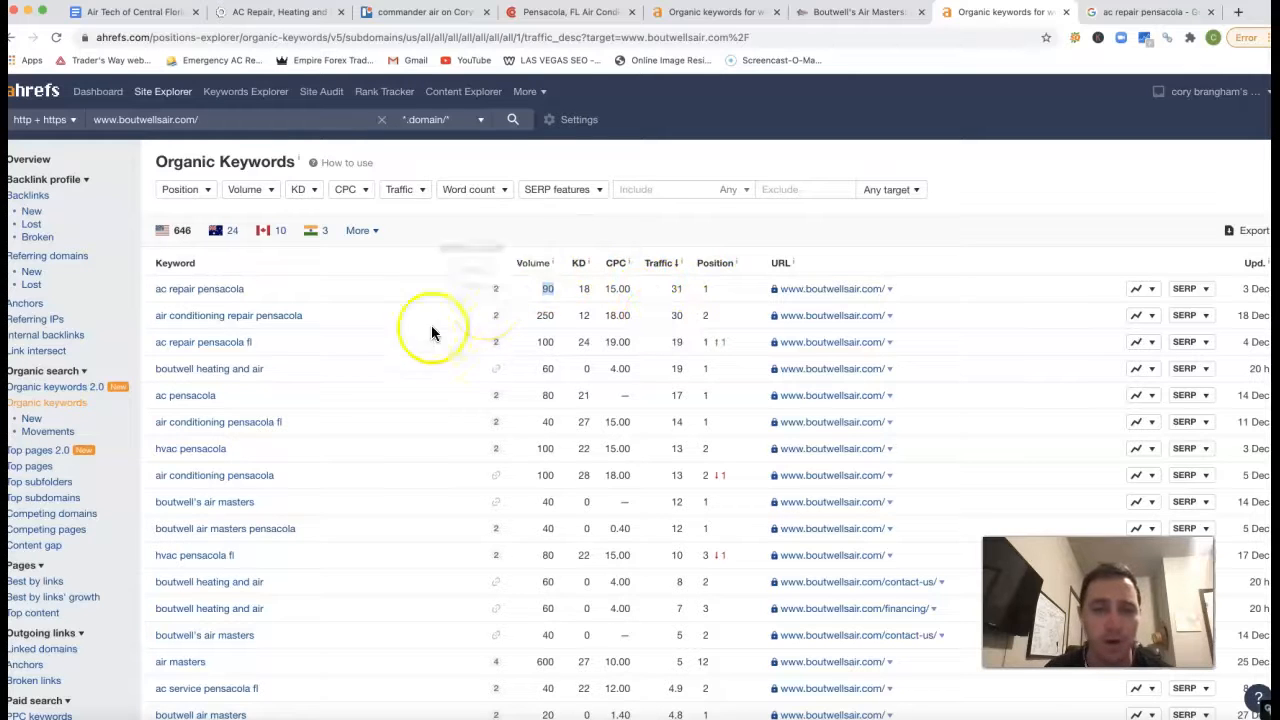
mouse_move(345, 337)
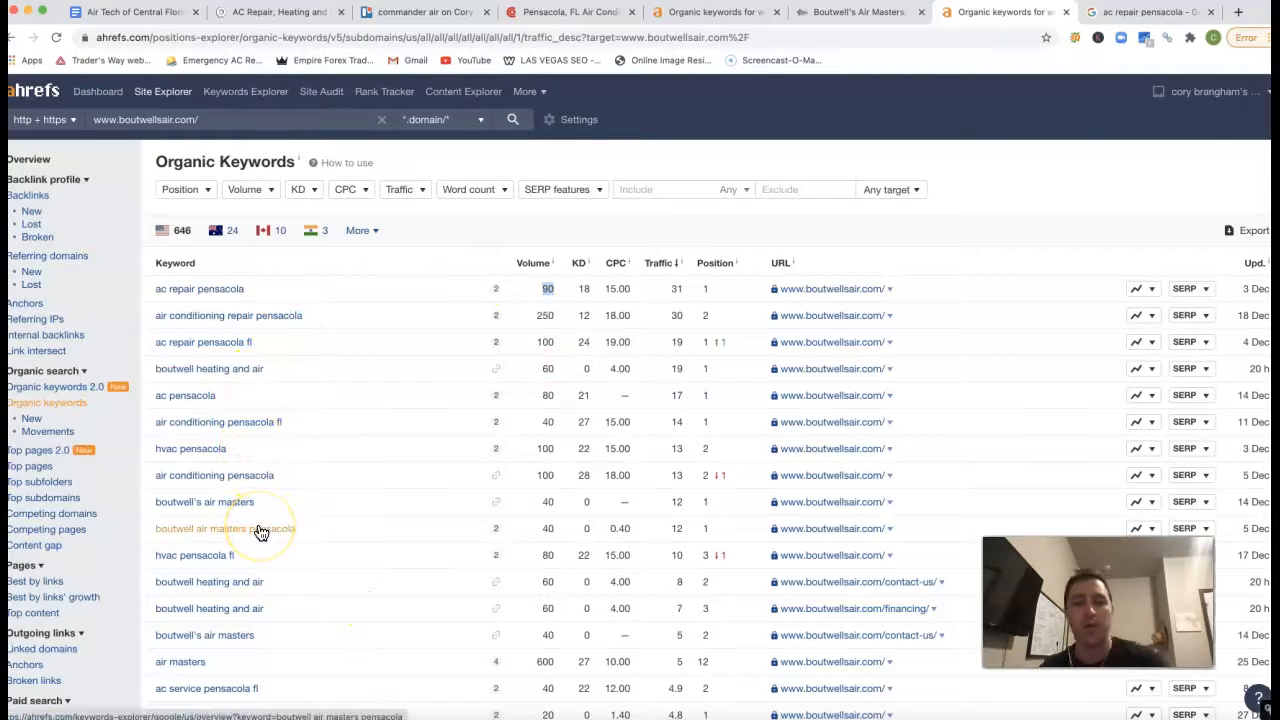
mouse_move(603, 328)
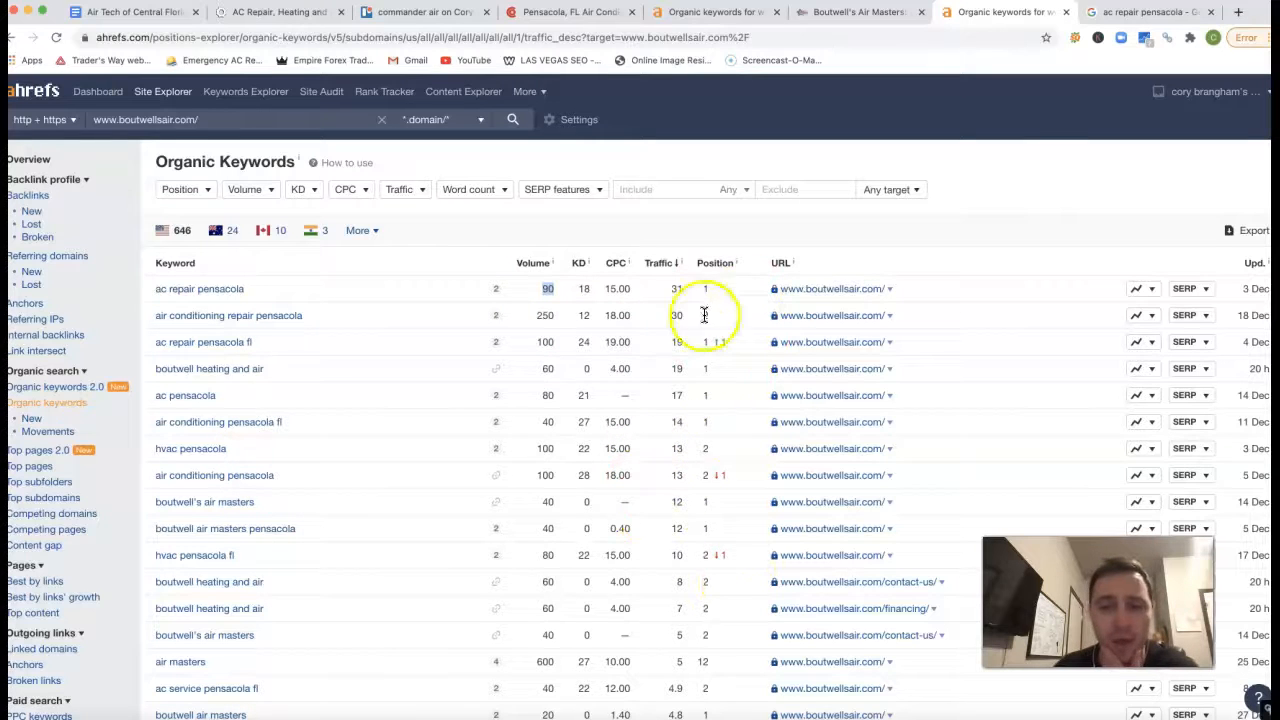
mouse_move(683, 375)
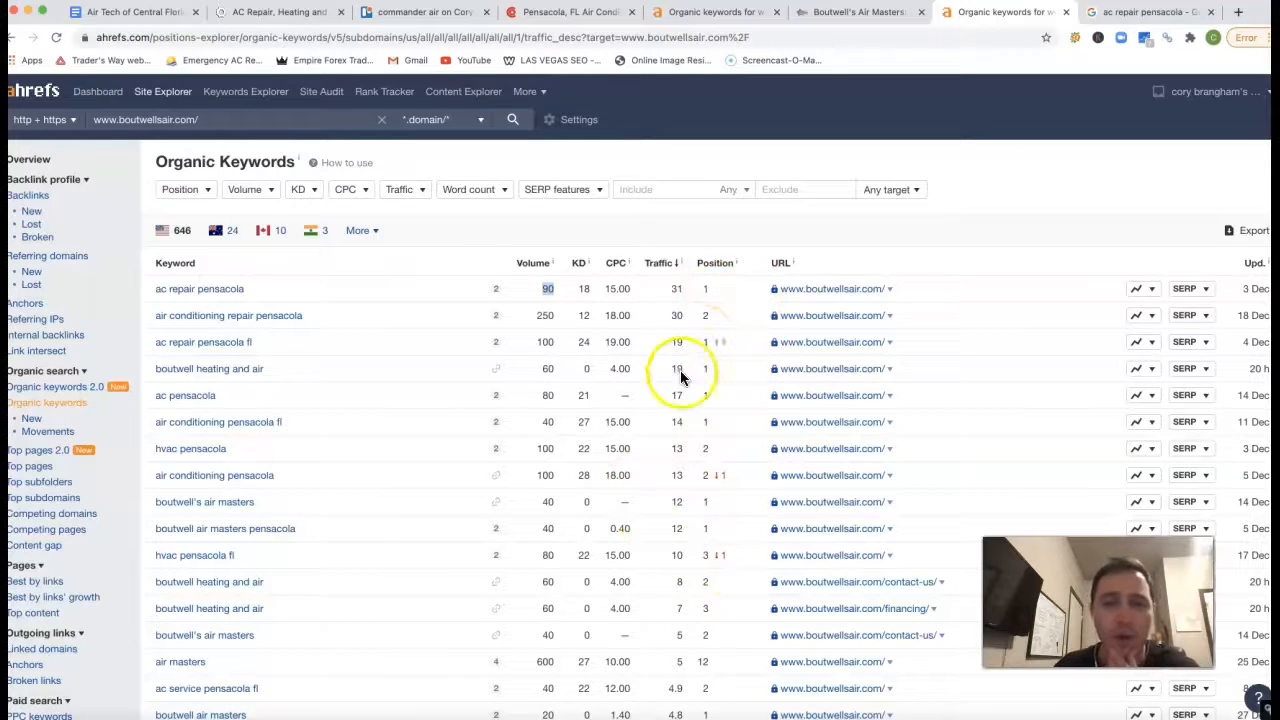